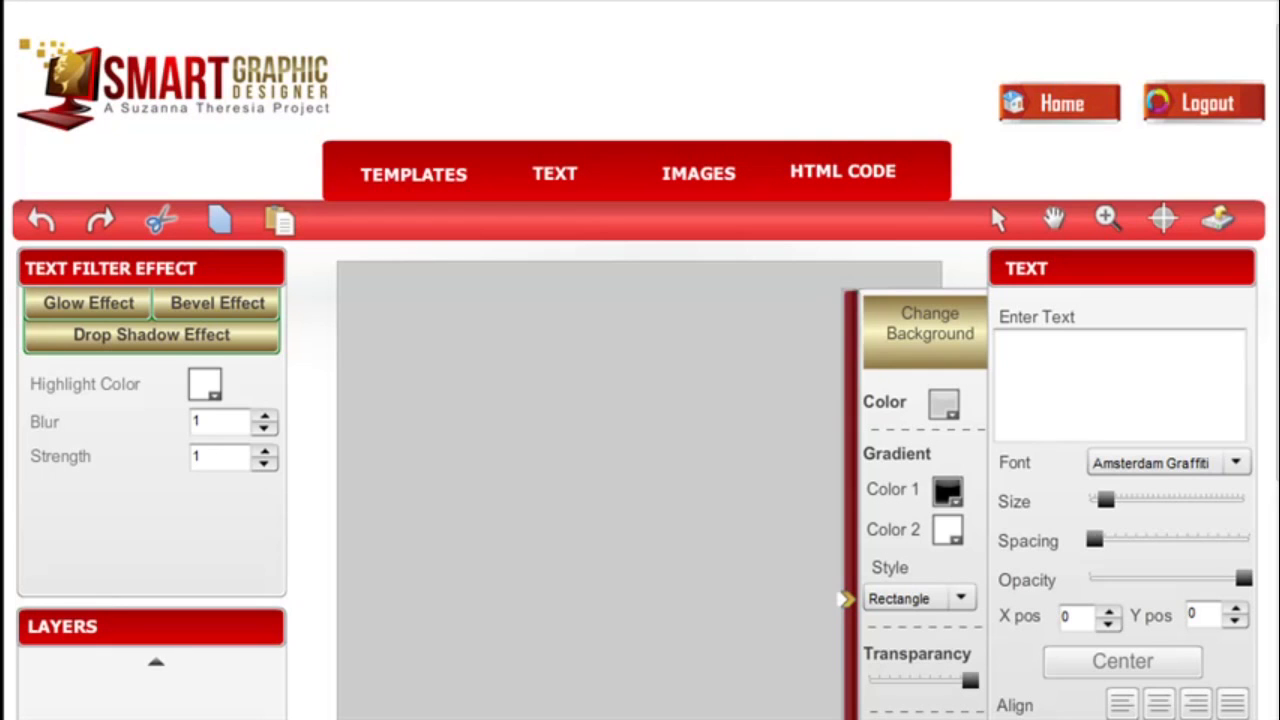
Step: Browse the template gallery, previewing Facebook profile, Facebook ad and custom sizes
click(412, 172)
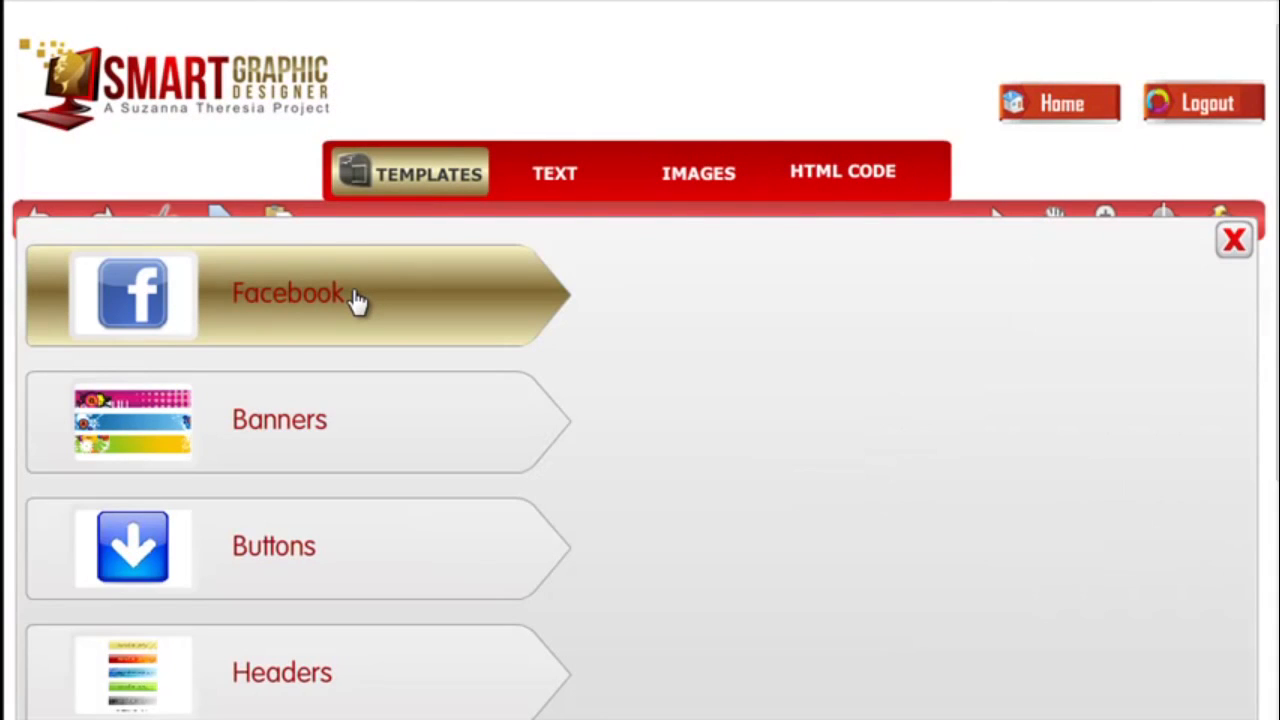
click(290, 292)
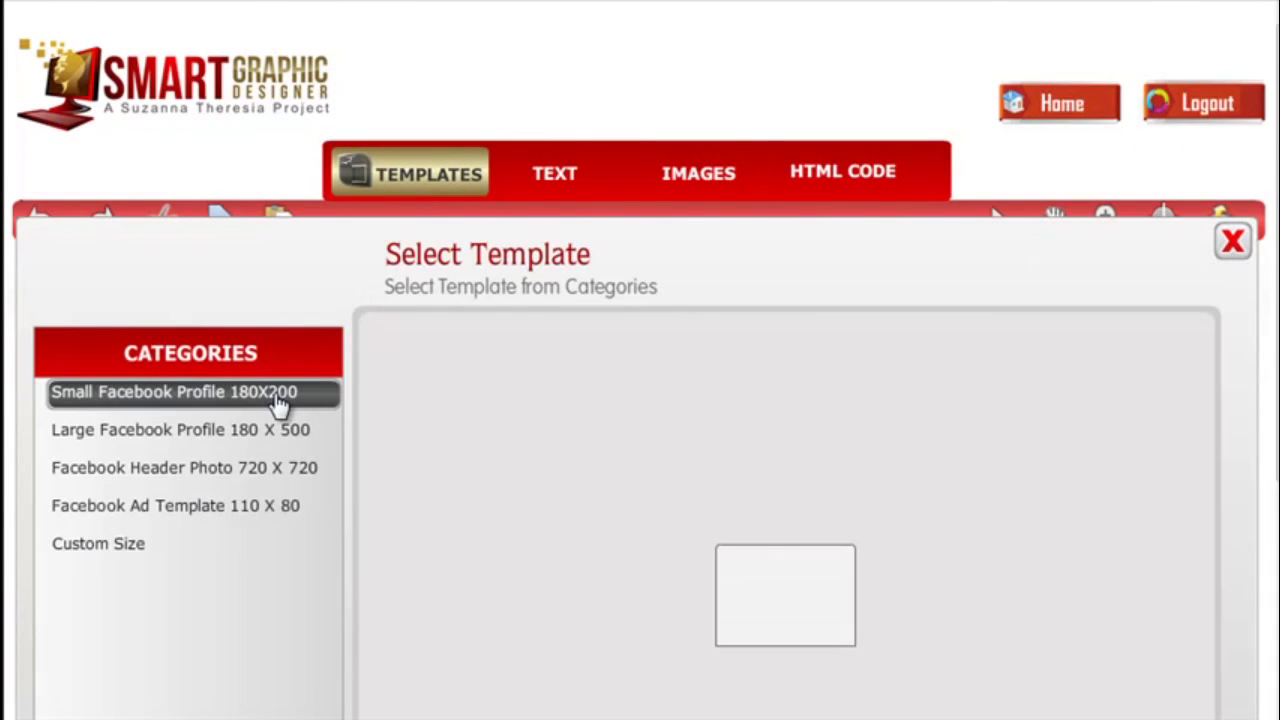
click(180, 430)
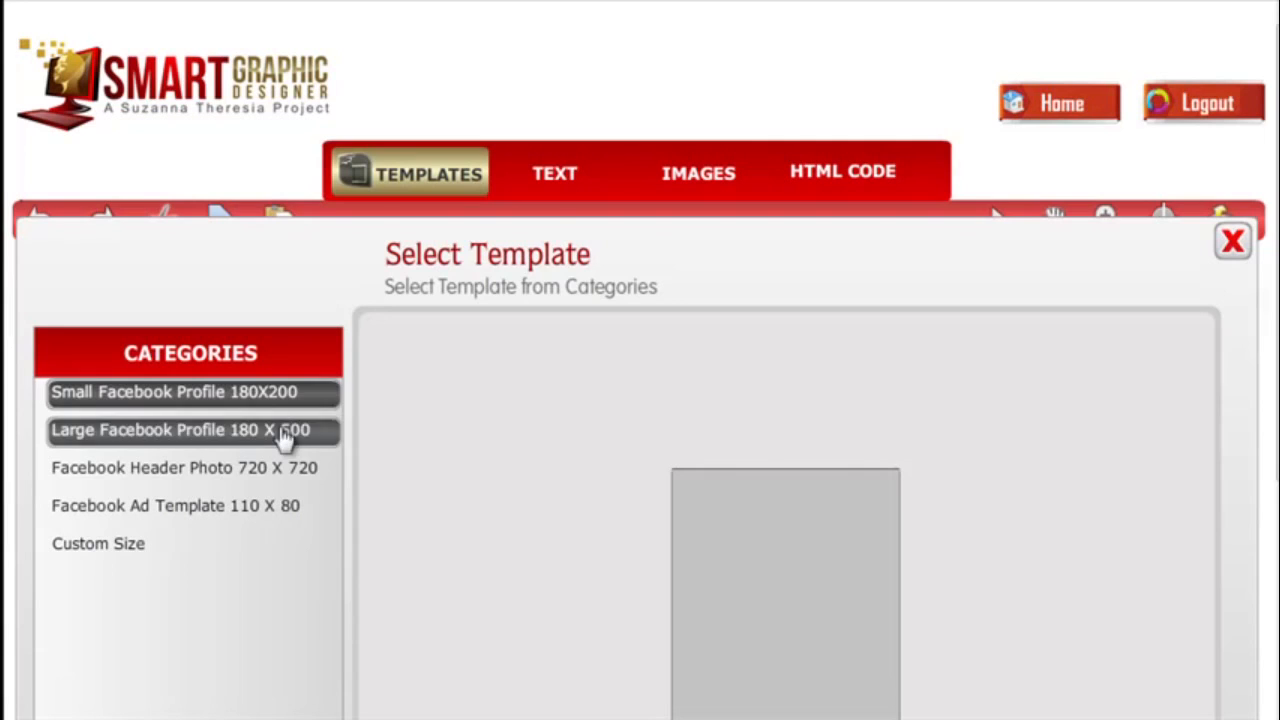
click(184, 504)
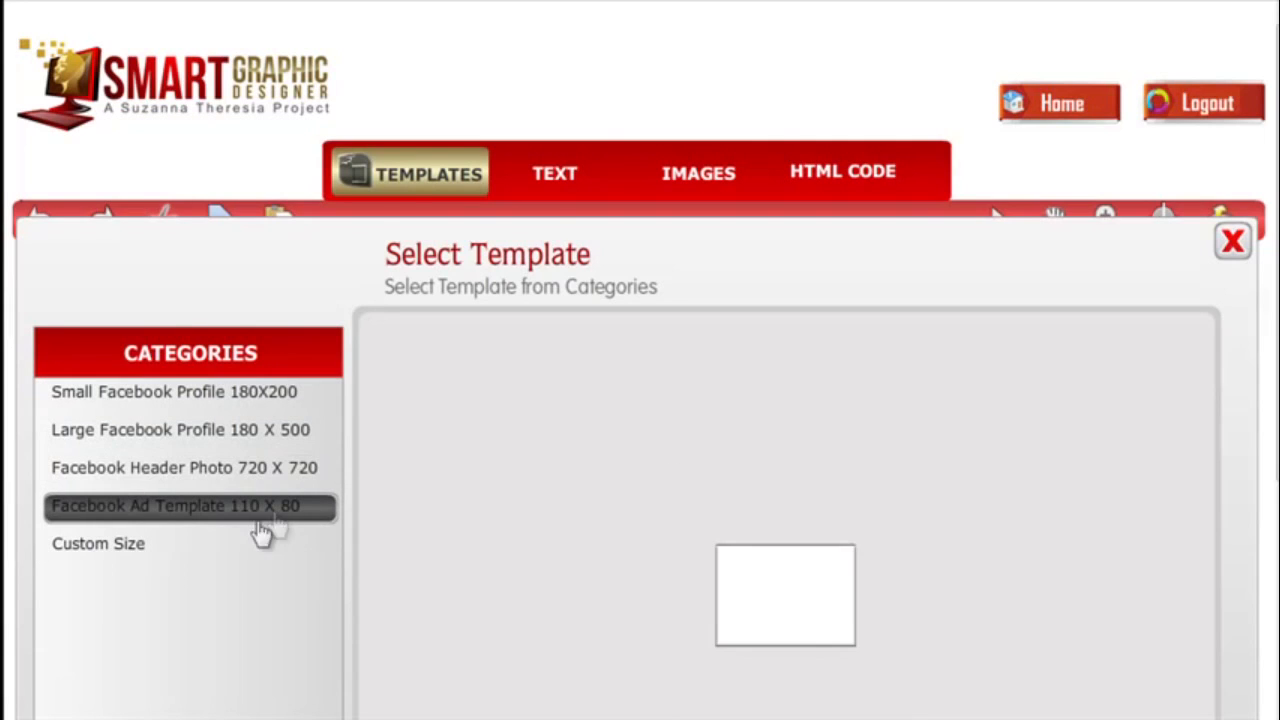
click(96, 544)
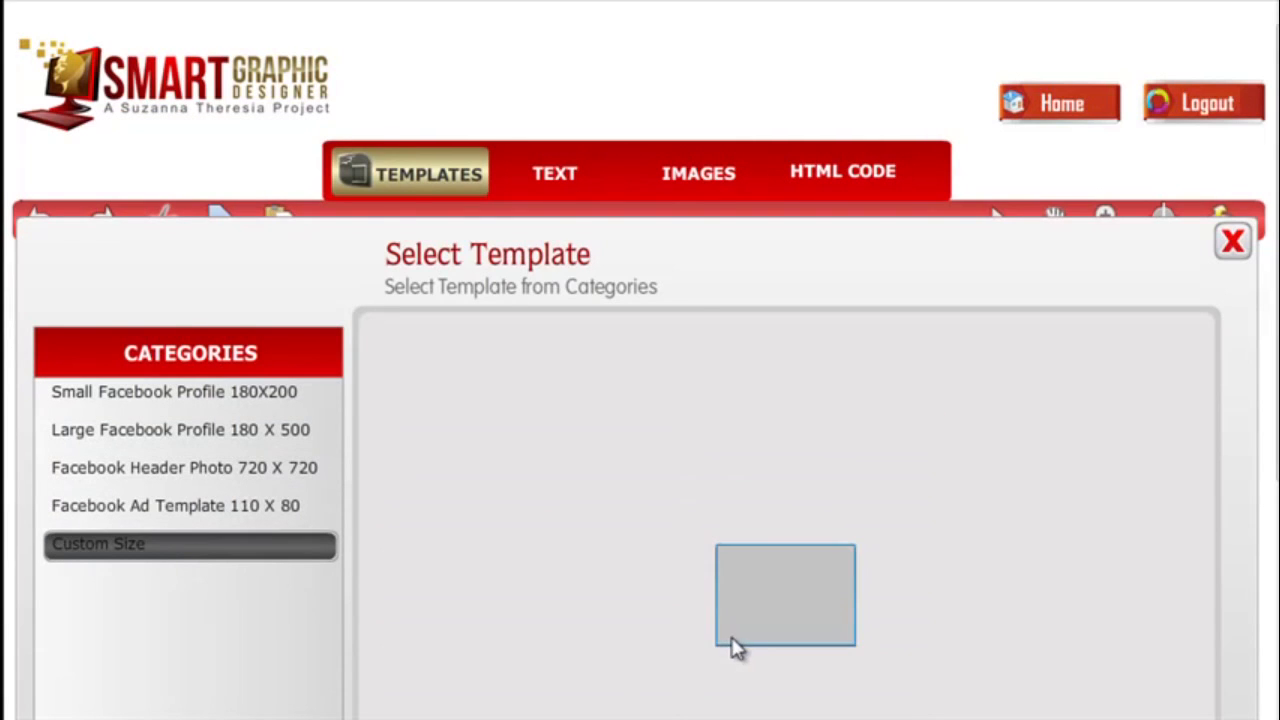
click(558, 172)
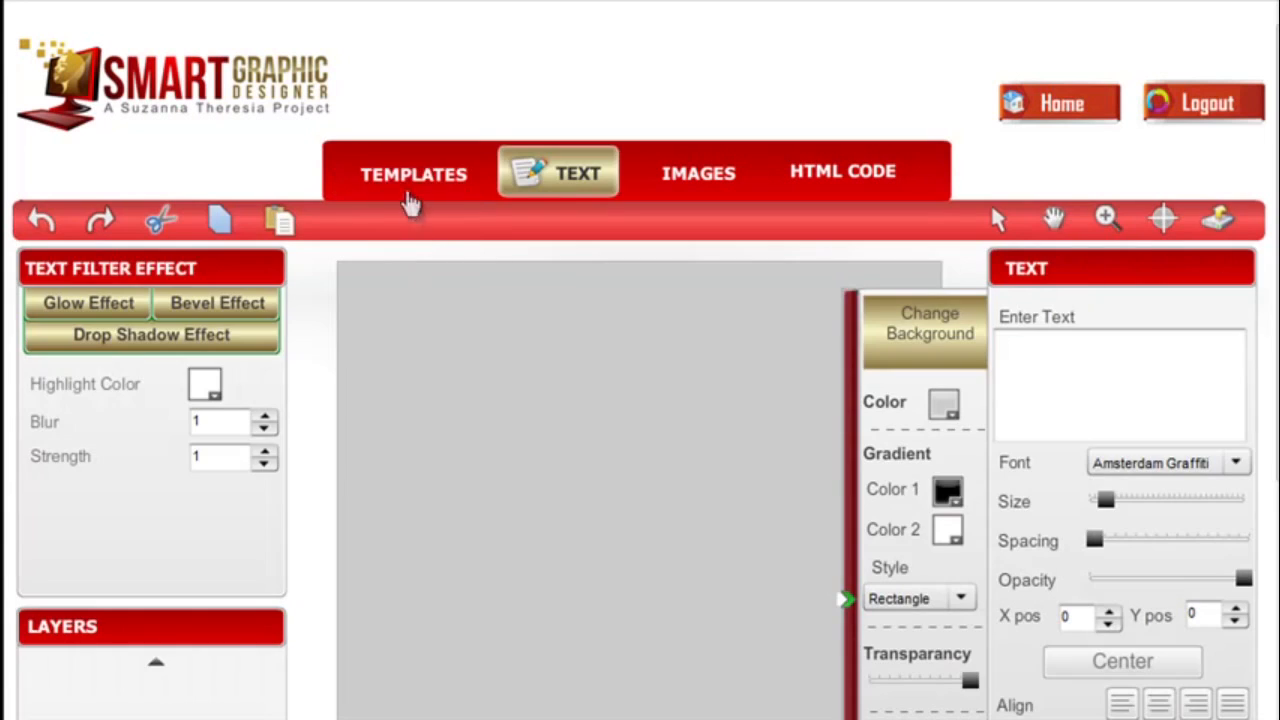
Step: Preview the 125 x 125 banner template size, then return to the blank canvas
click(412, 172)
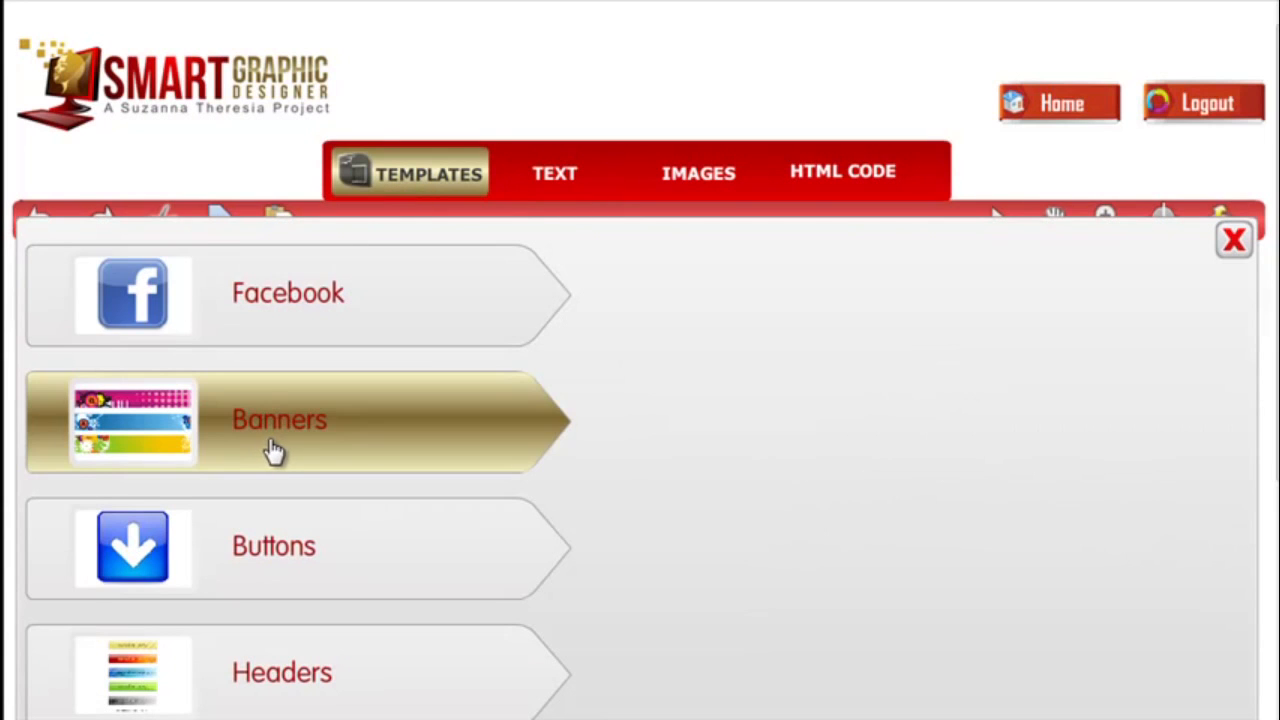
click(280, 420)
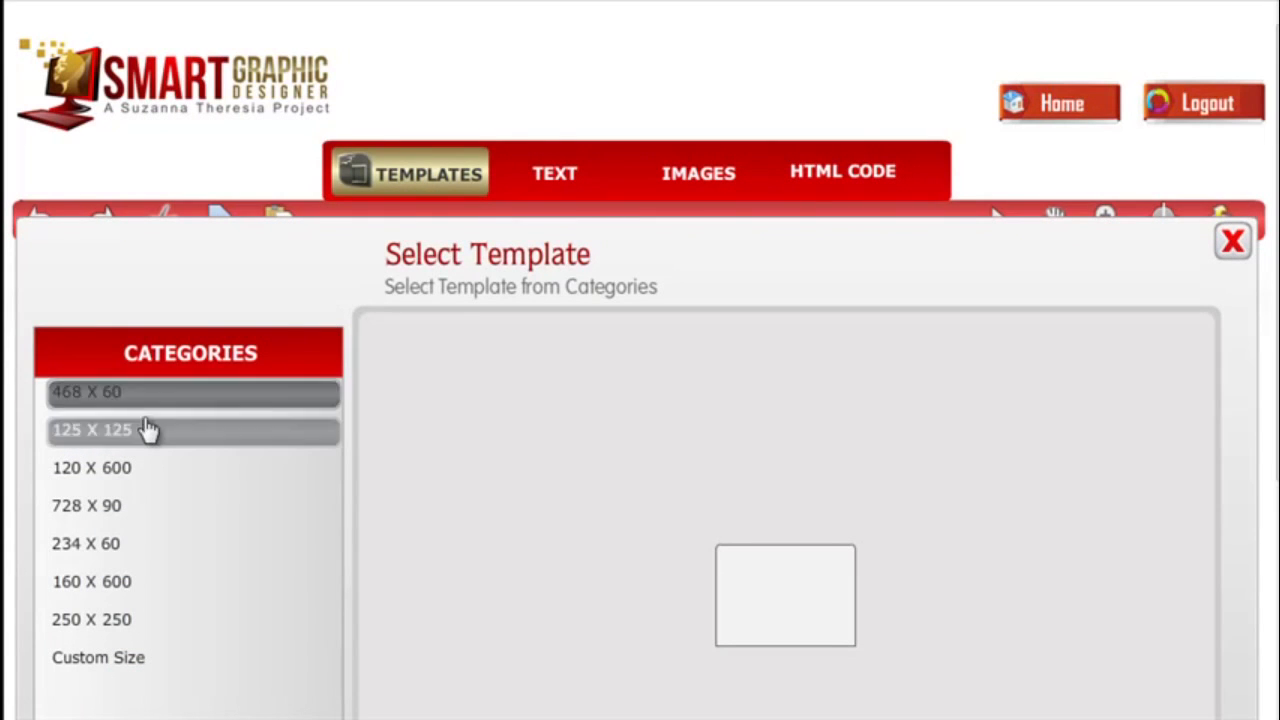
click(92, 468)
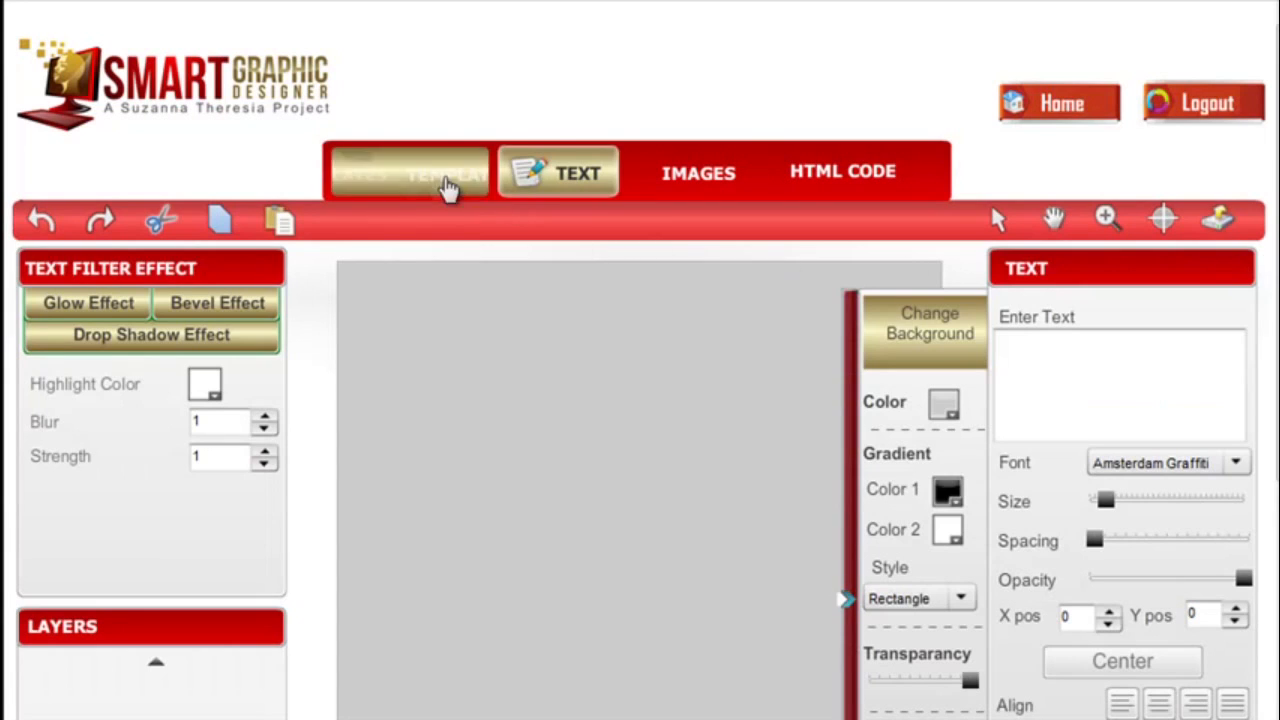
click(408, 172)
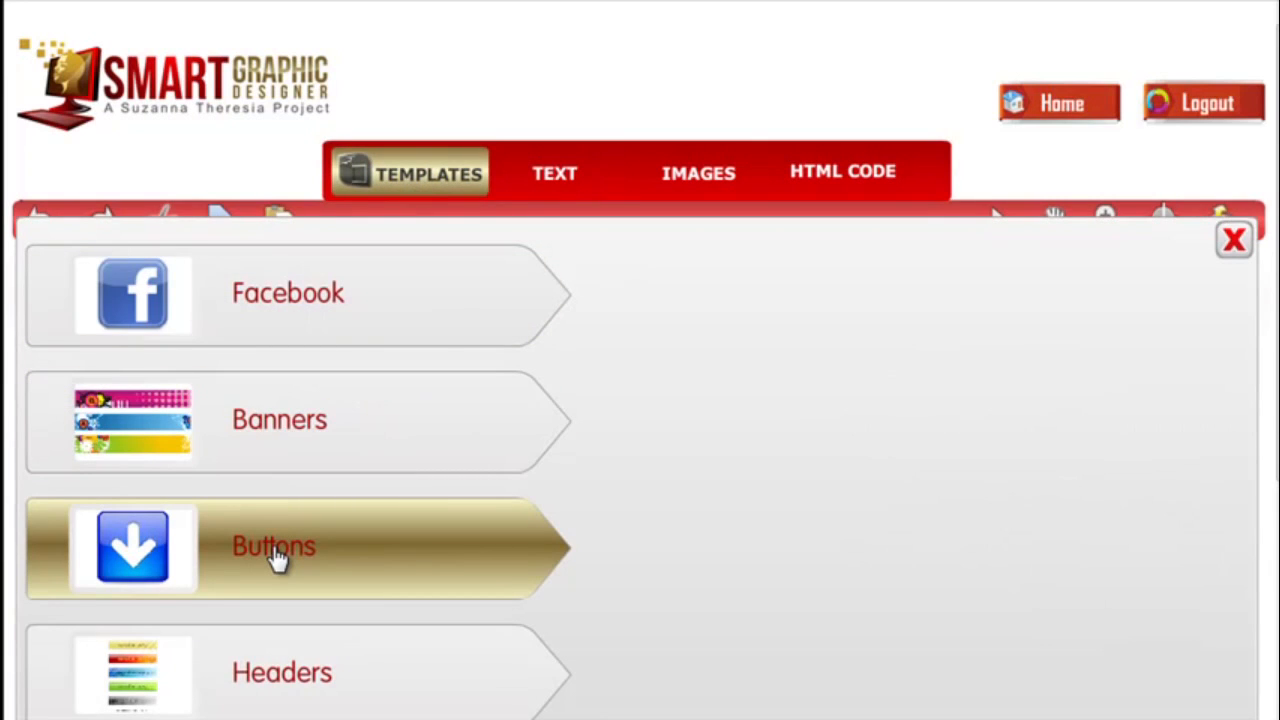
mouse_move(282, 672)
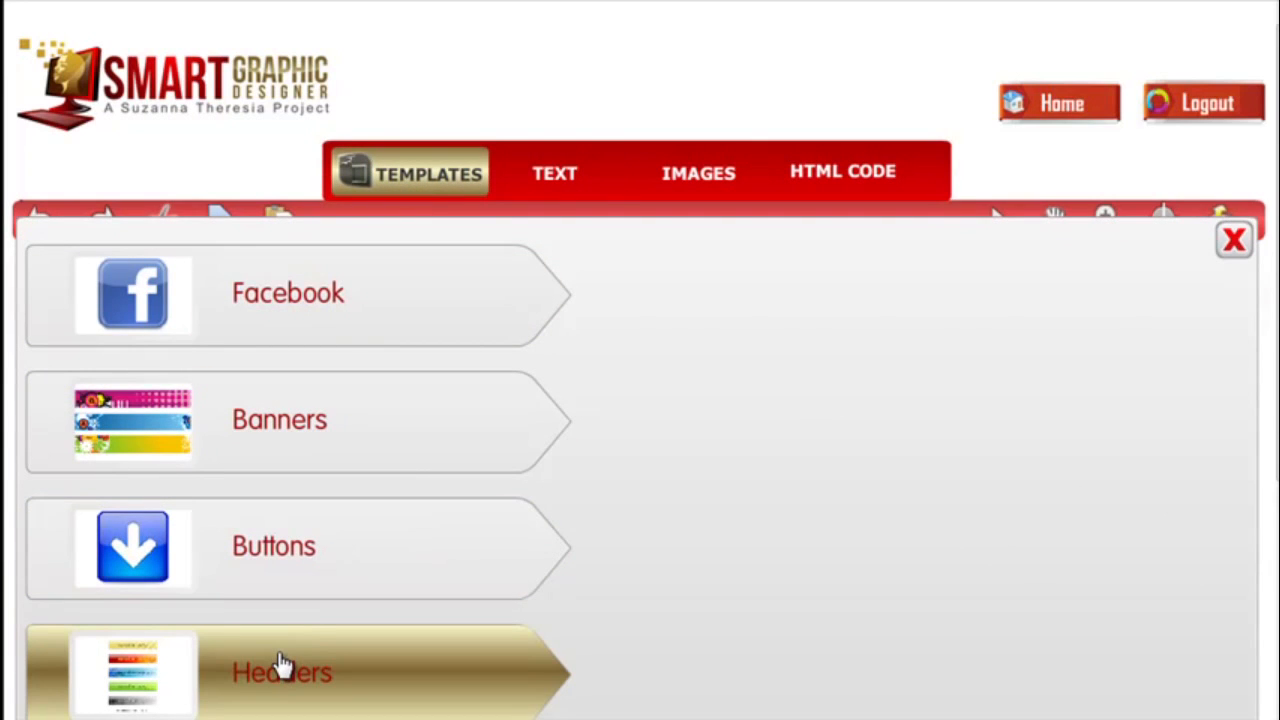
mouse_move(1020, 376)
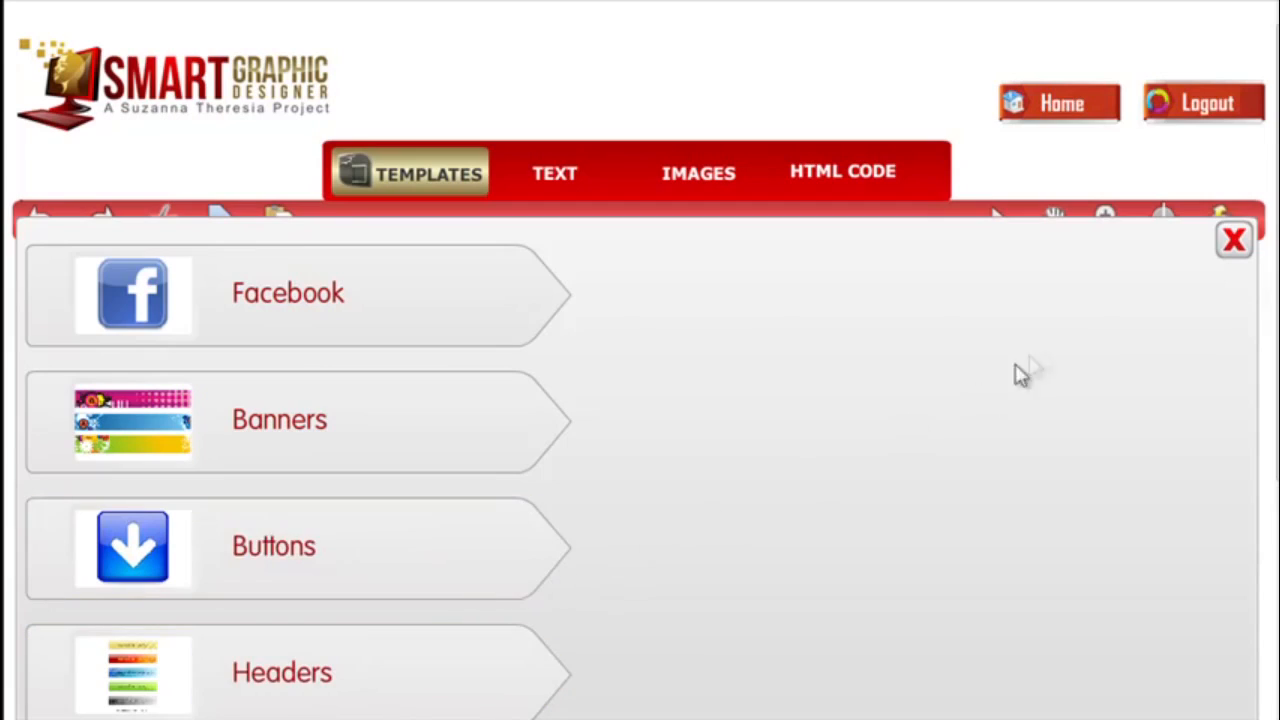
click(556, 172)
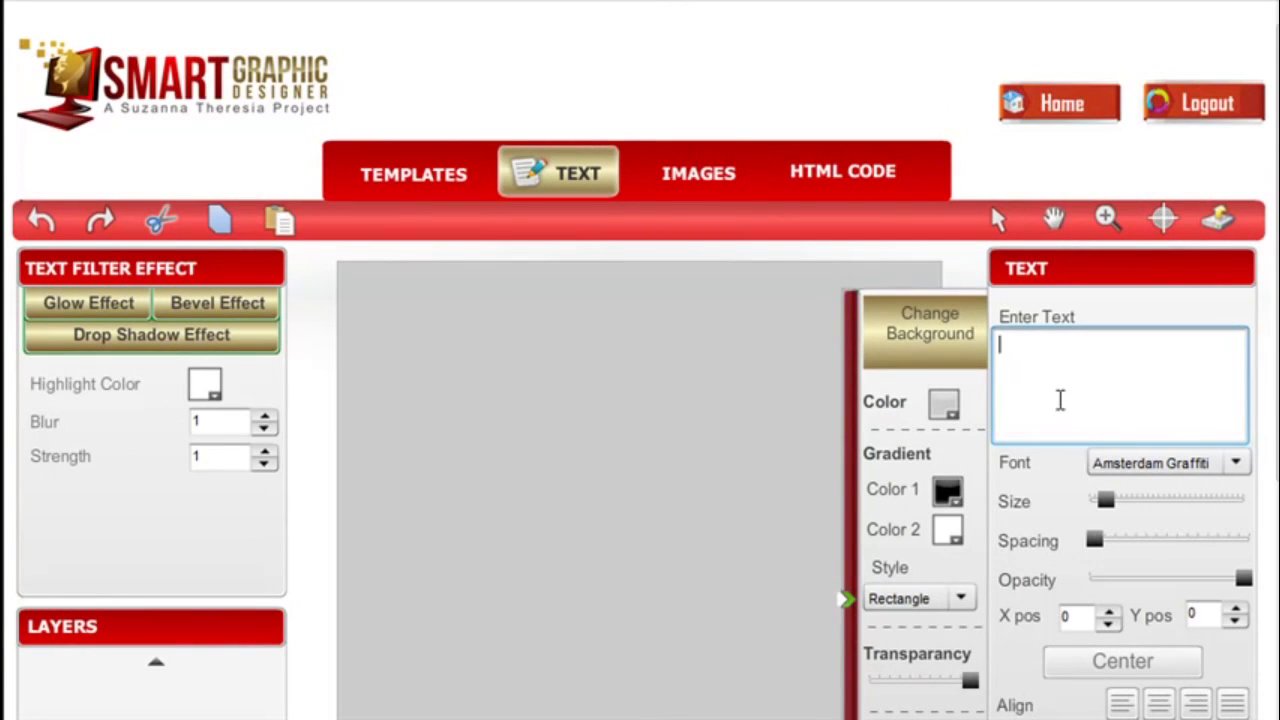
Step: Add the text 'enter text here' and move it toward the upper left of the canvas
text(e)
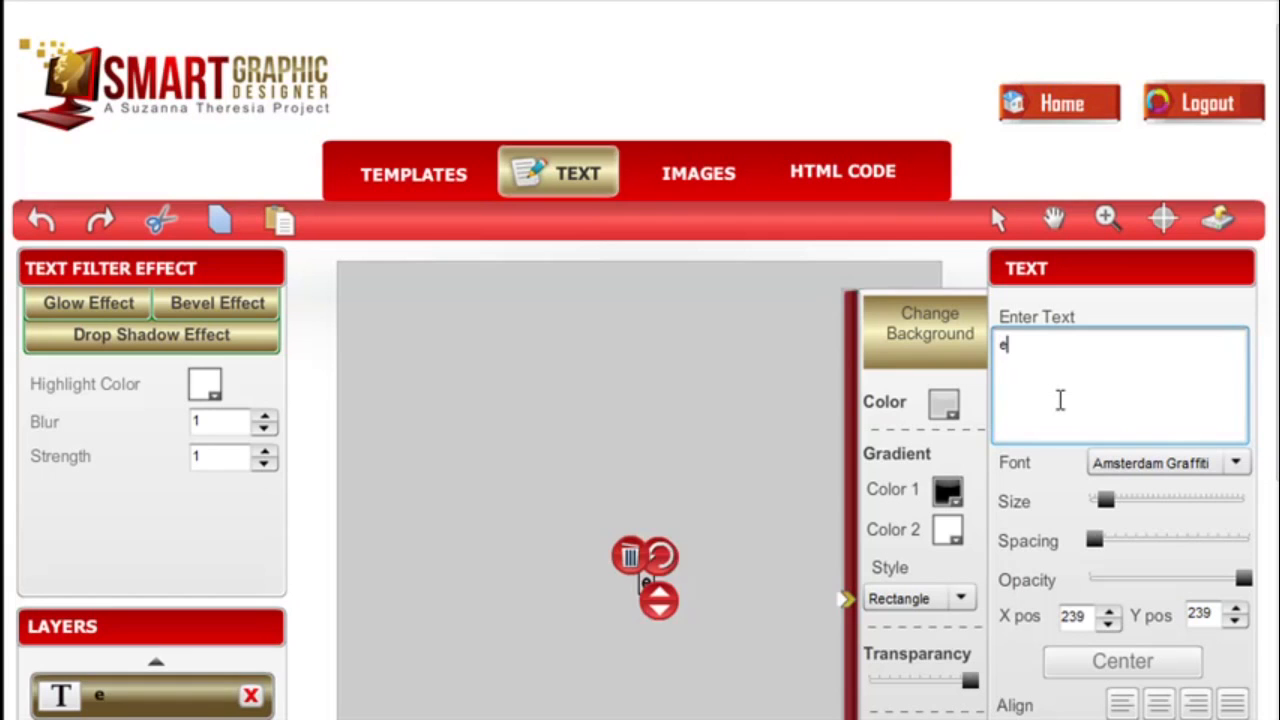
text(enter text here)
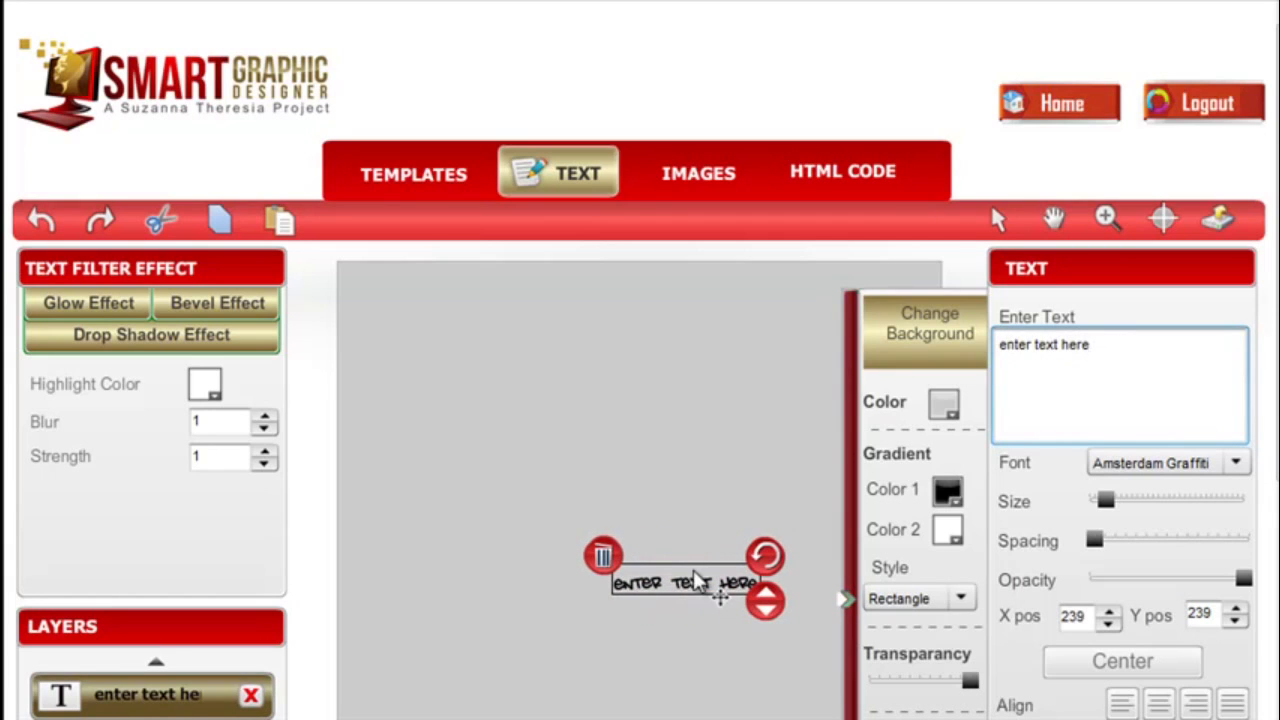
drag(684, 584, 584, 410)
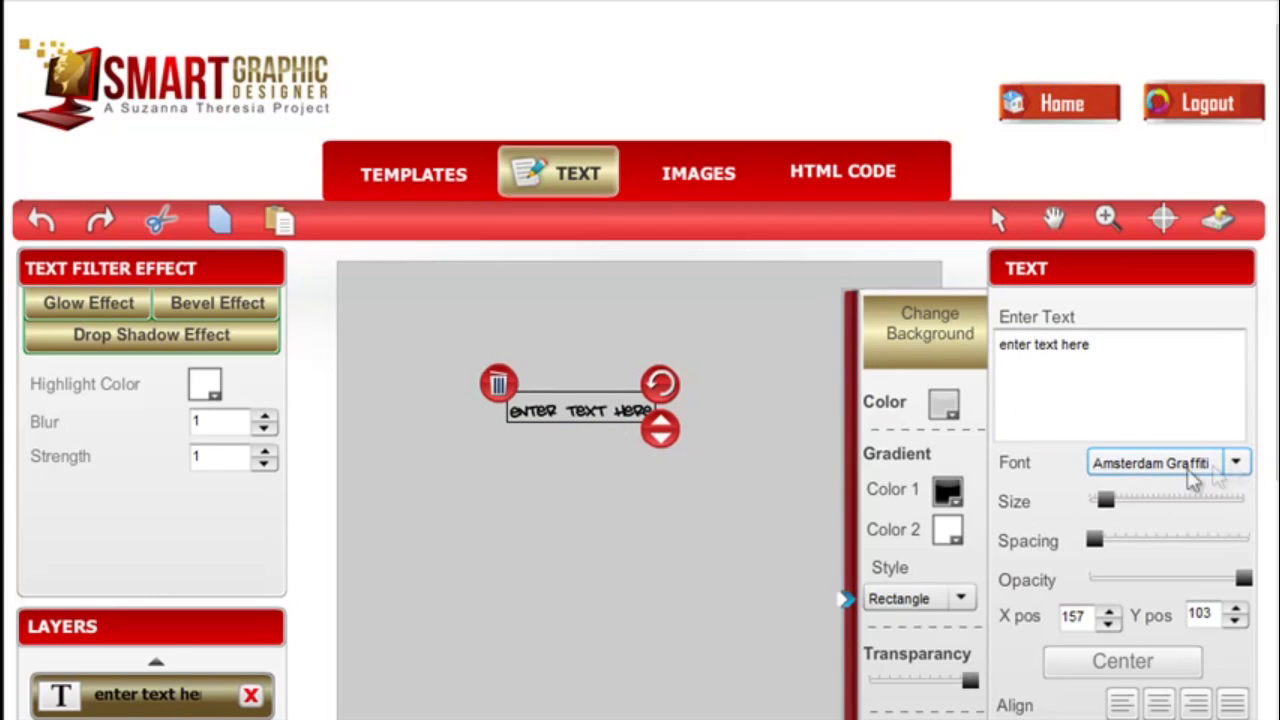
Step: Enlarge the text, widen its letter spacing, and test opacity before restoring it to full
drag(1104, 500, 1164, 500)
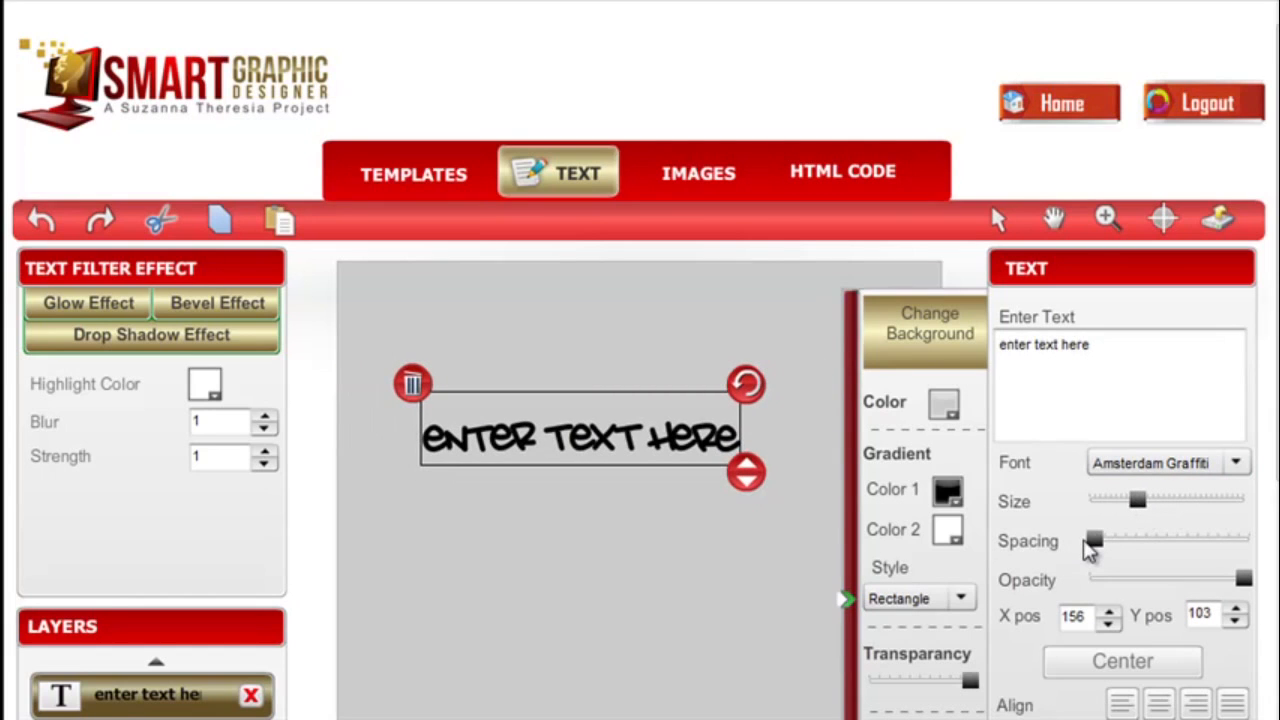
drag(1092, 540, 1210, 544)
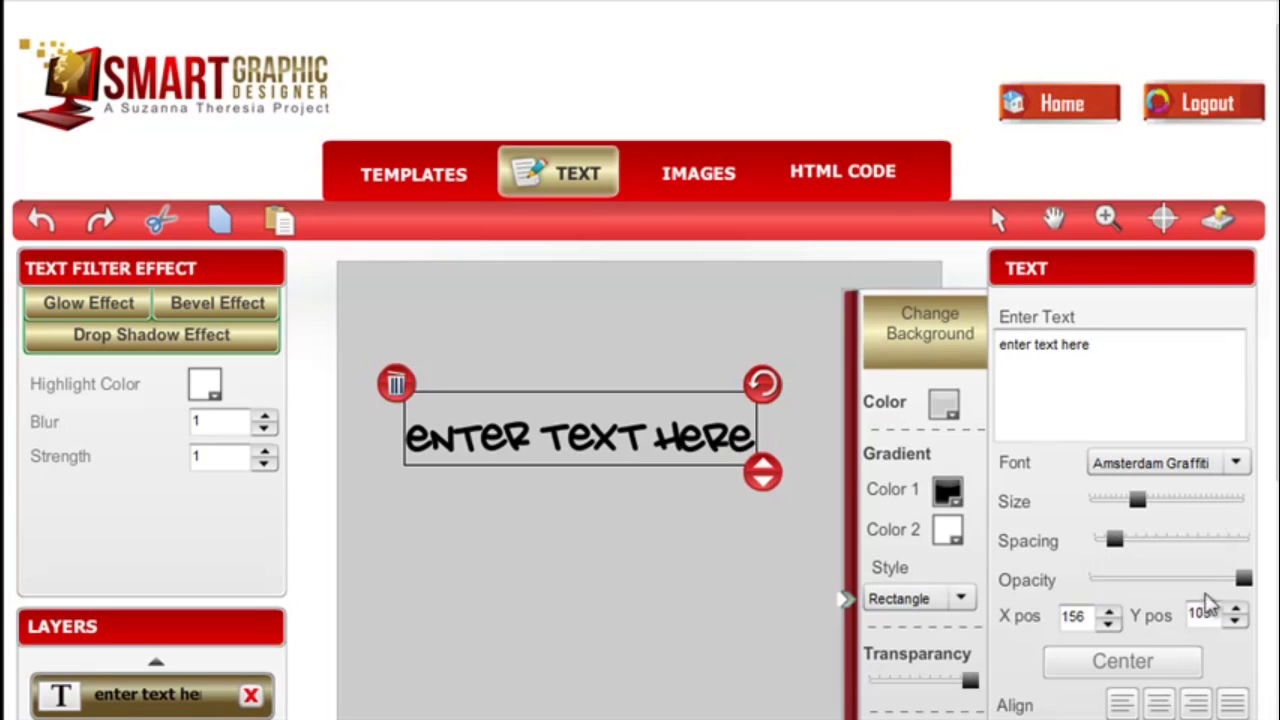
drag(1244, 580, 1104, 580)
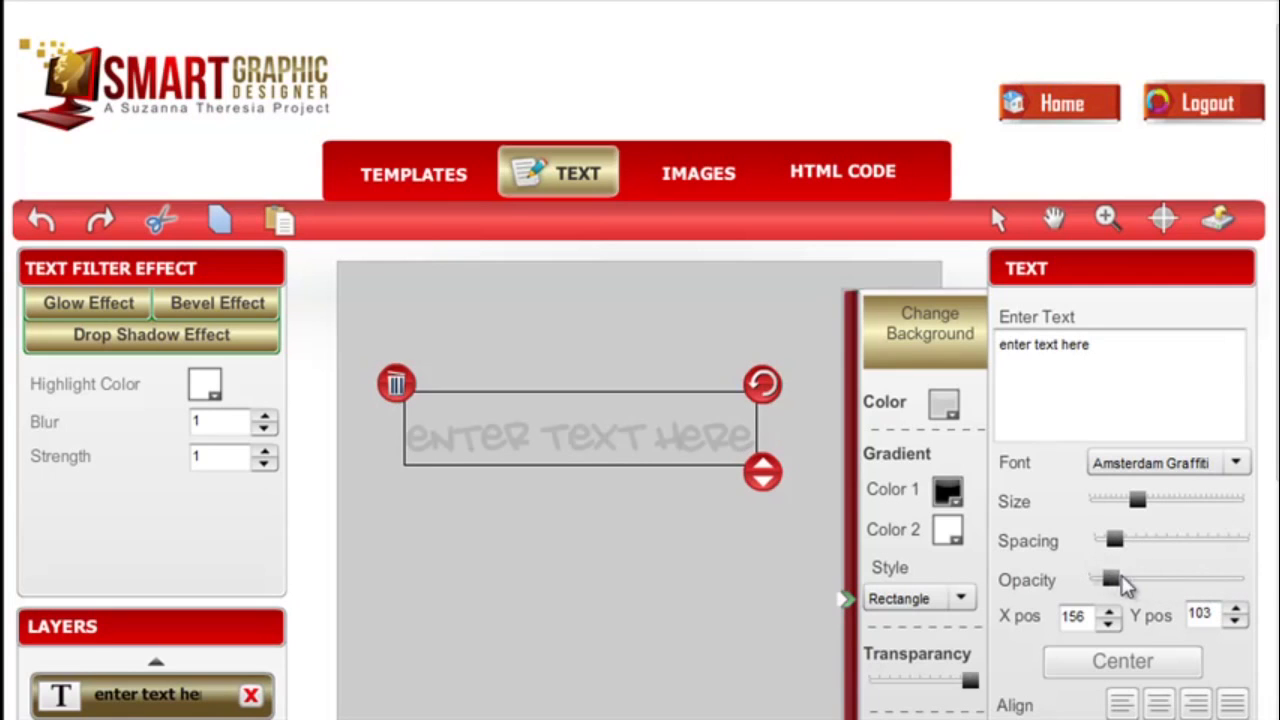
drag(1108, 580, 1240, 580)
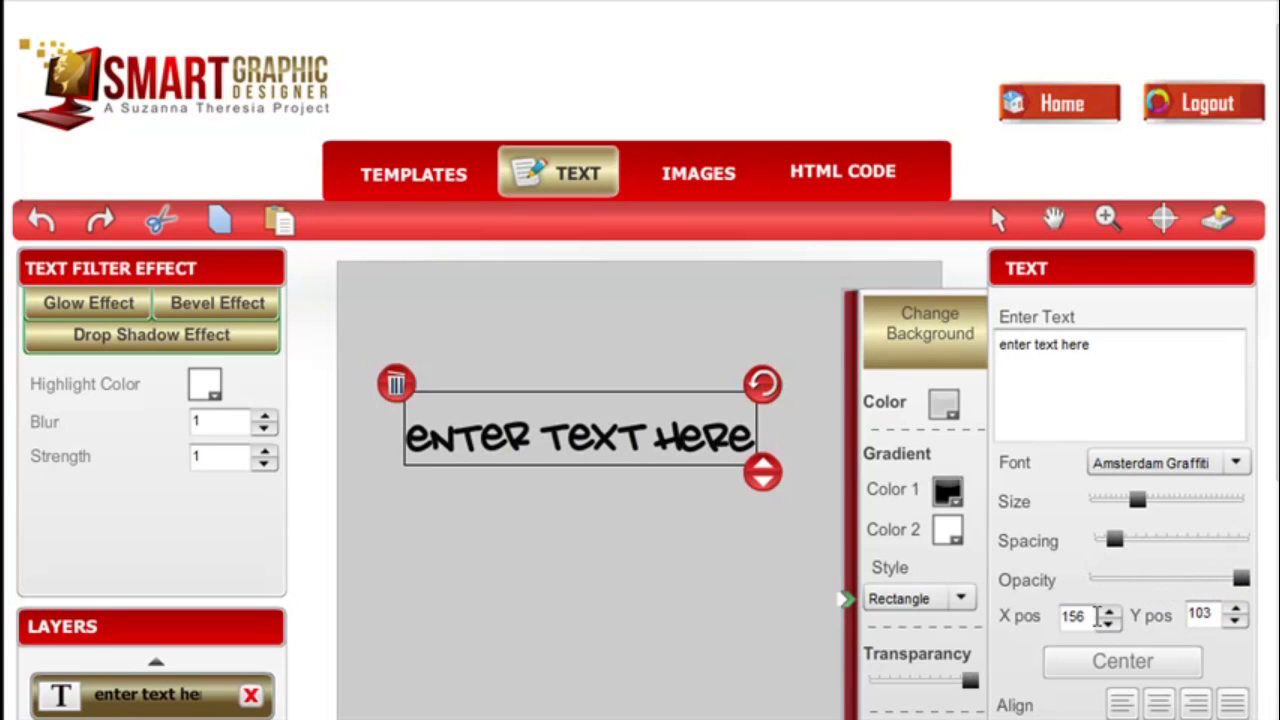
click(1108, 610)
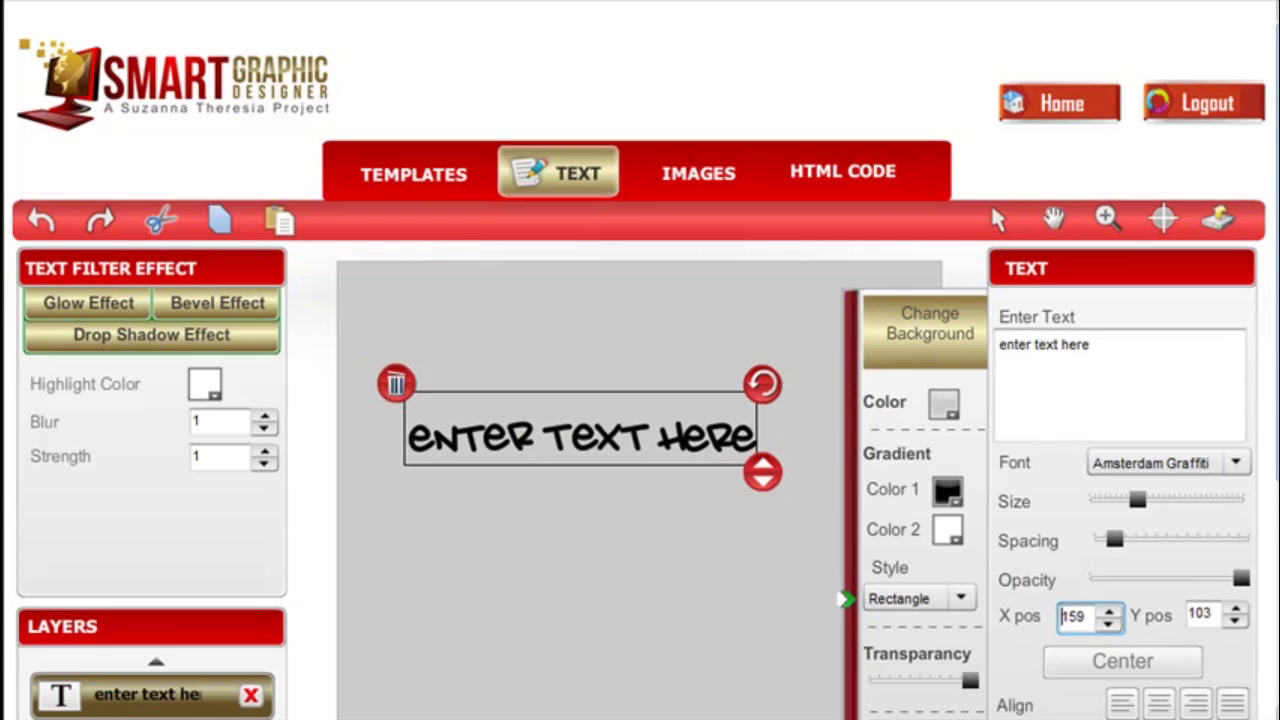
Step: Shift the red text slightly down and to the right
scroll(down, 3)
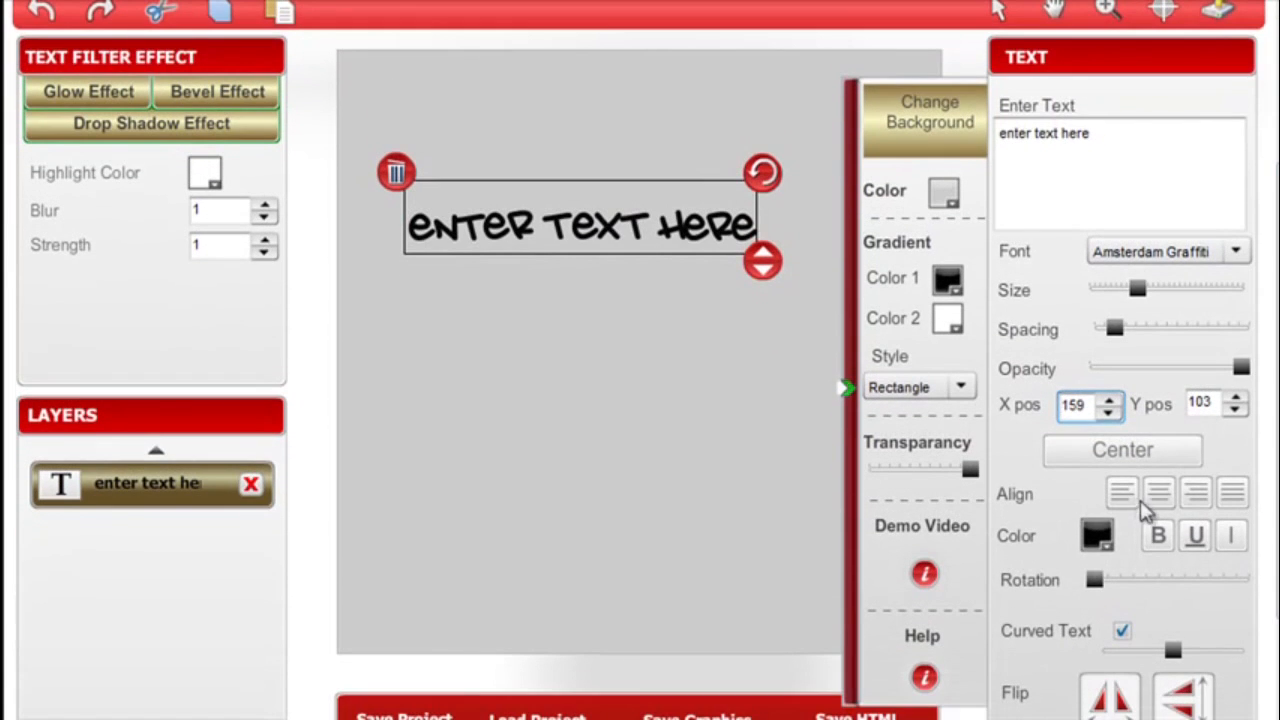
drag(580, 224, 520, 362)
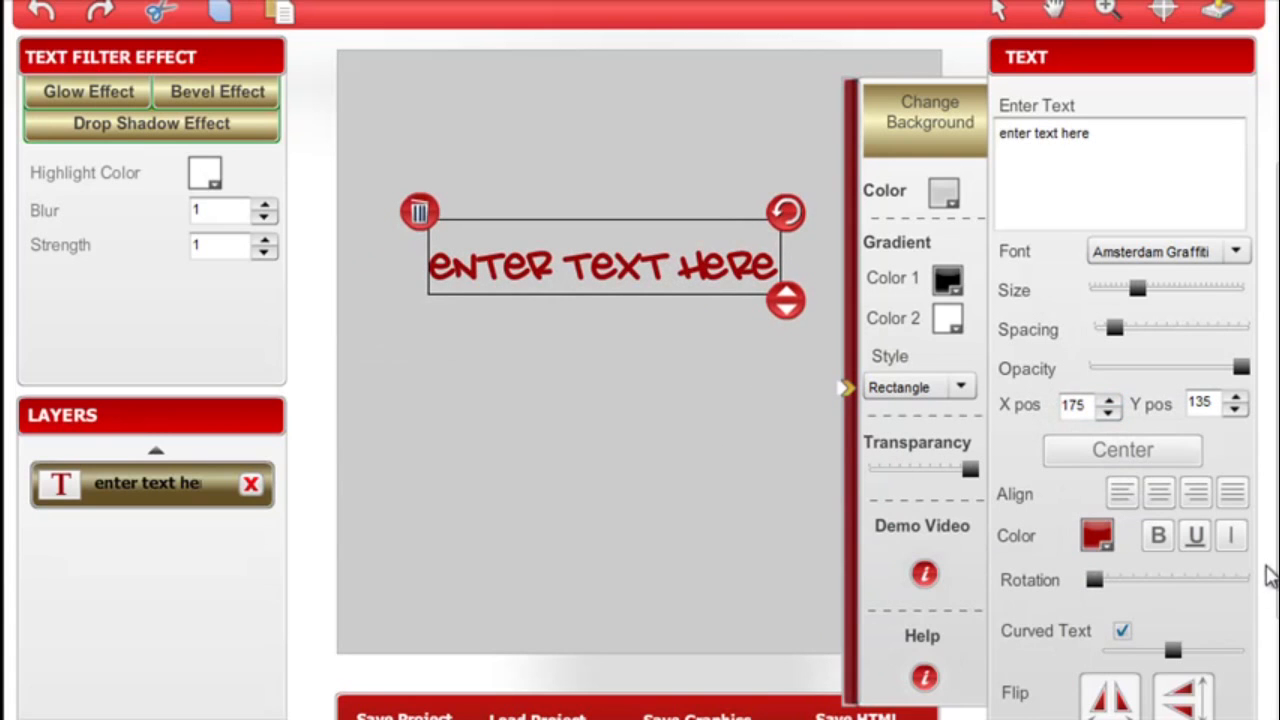
scroll(down, 3)
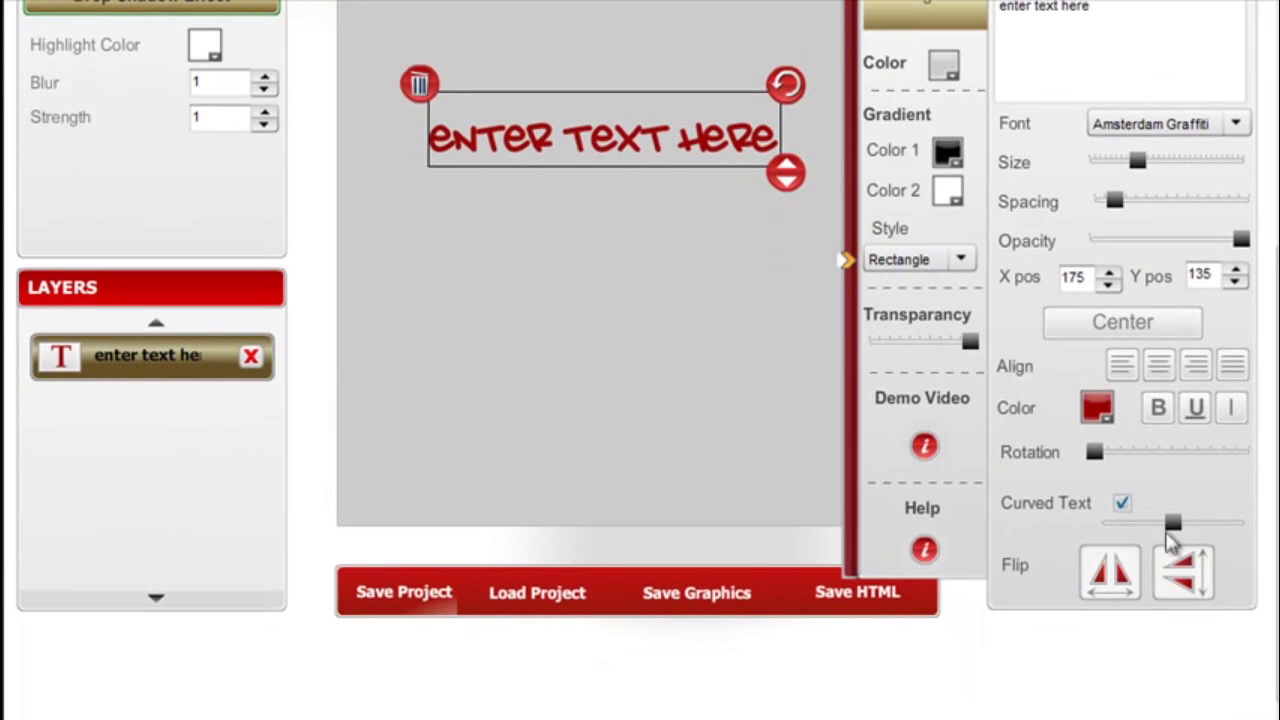
Step: Curve the text into a tight arch, then relax it into a wide U-shaped arc
drag(1096, 452, 1210, 452)
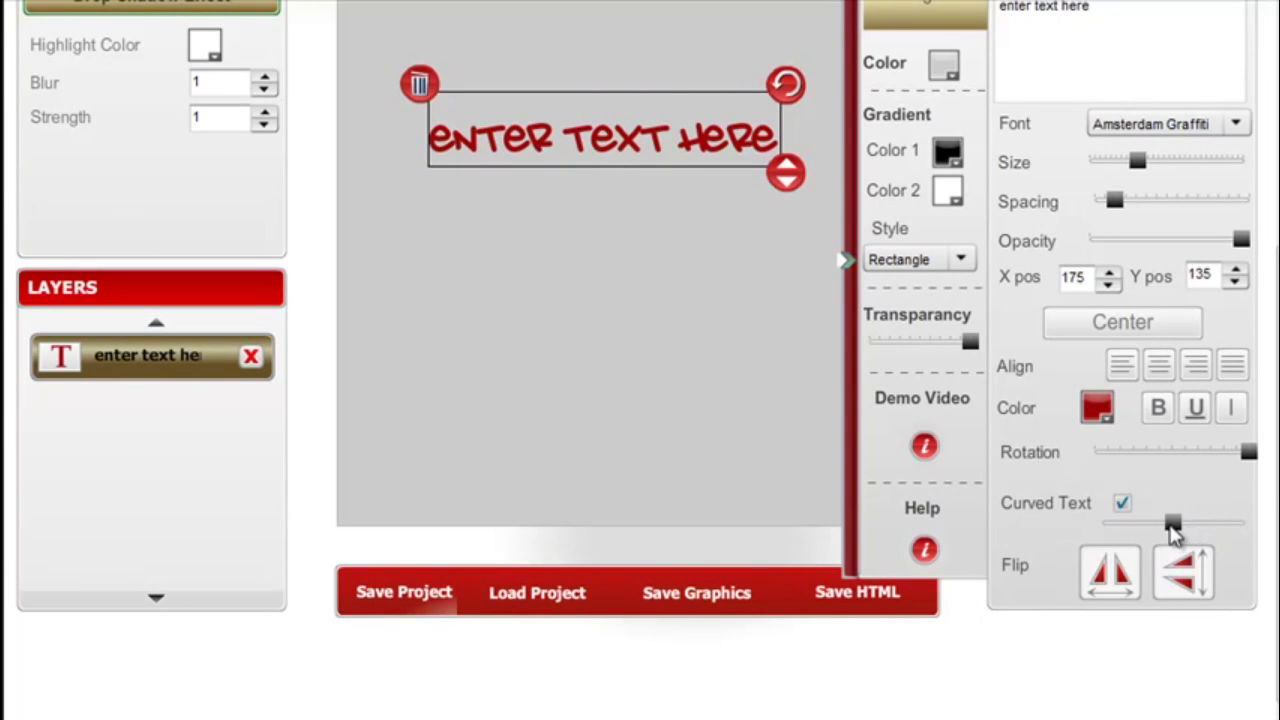
drag(1172, 524, 1210, 524)
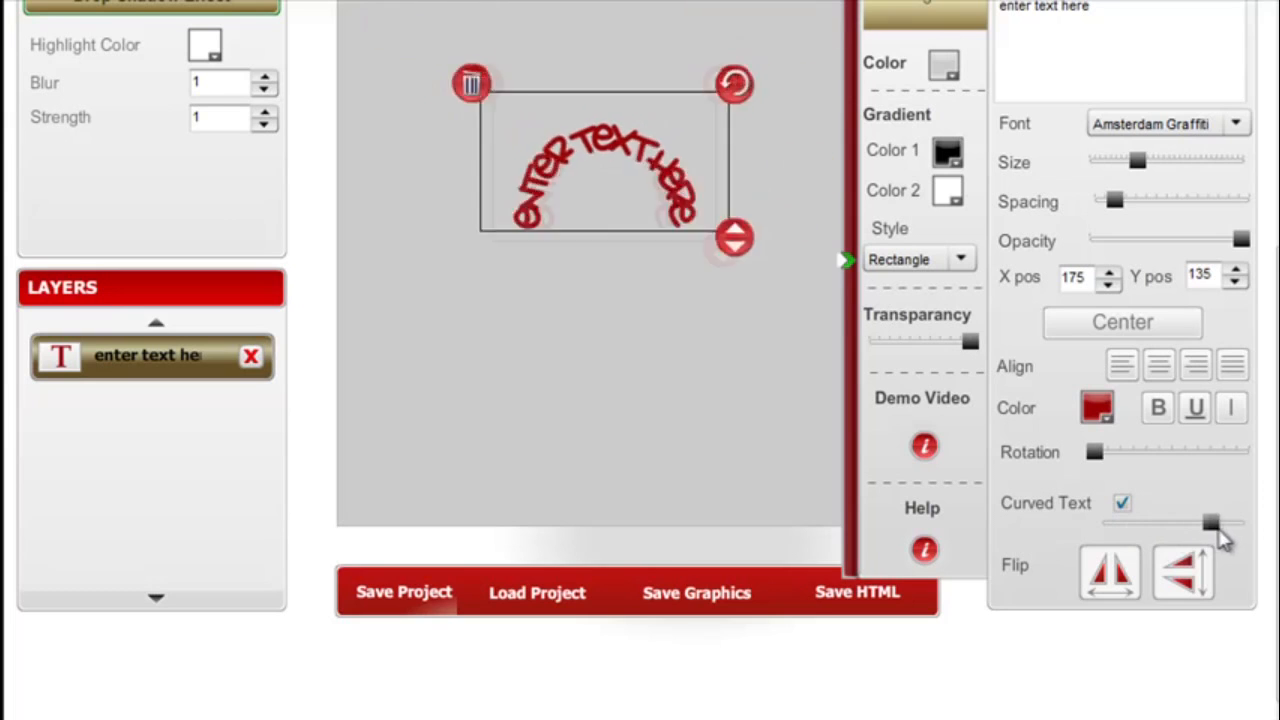
drag(1210, 524, 1150, 524)
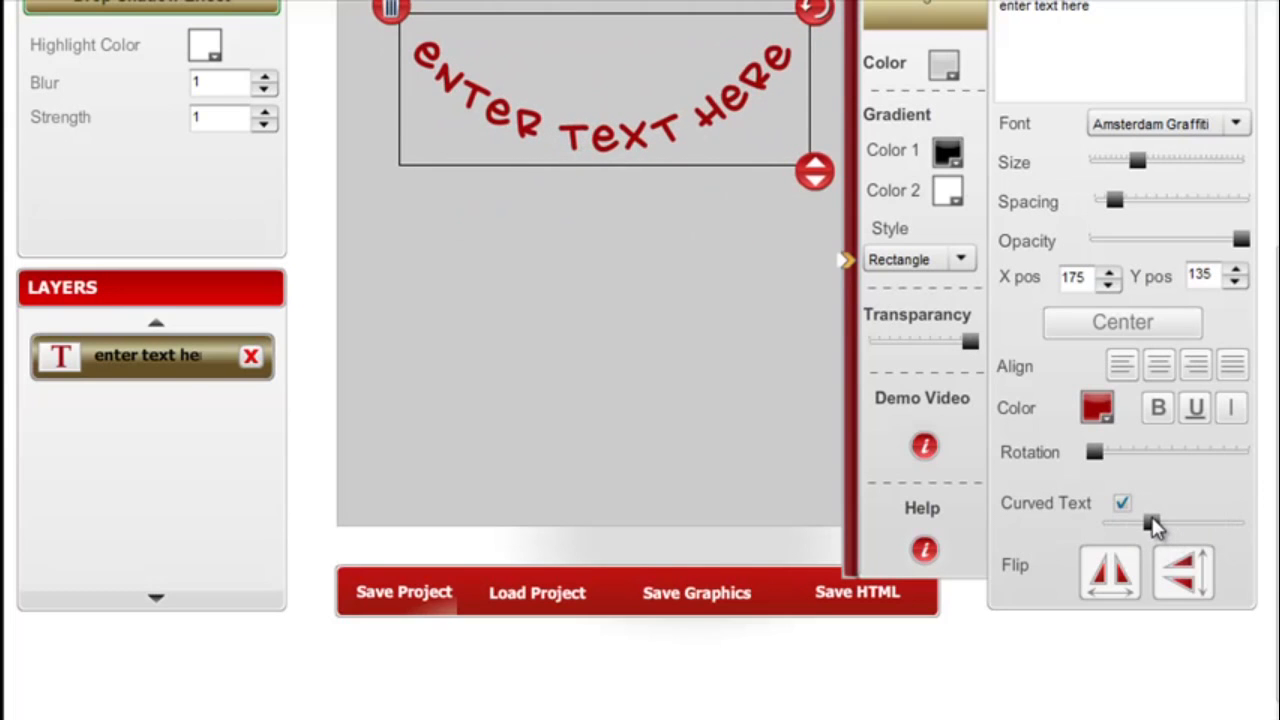
click(1108, 572)
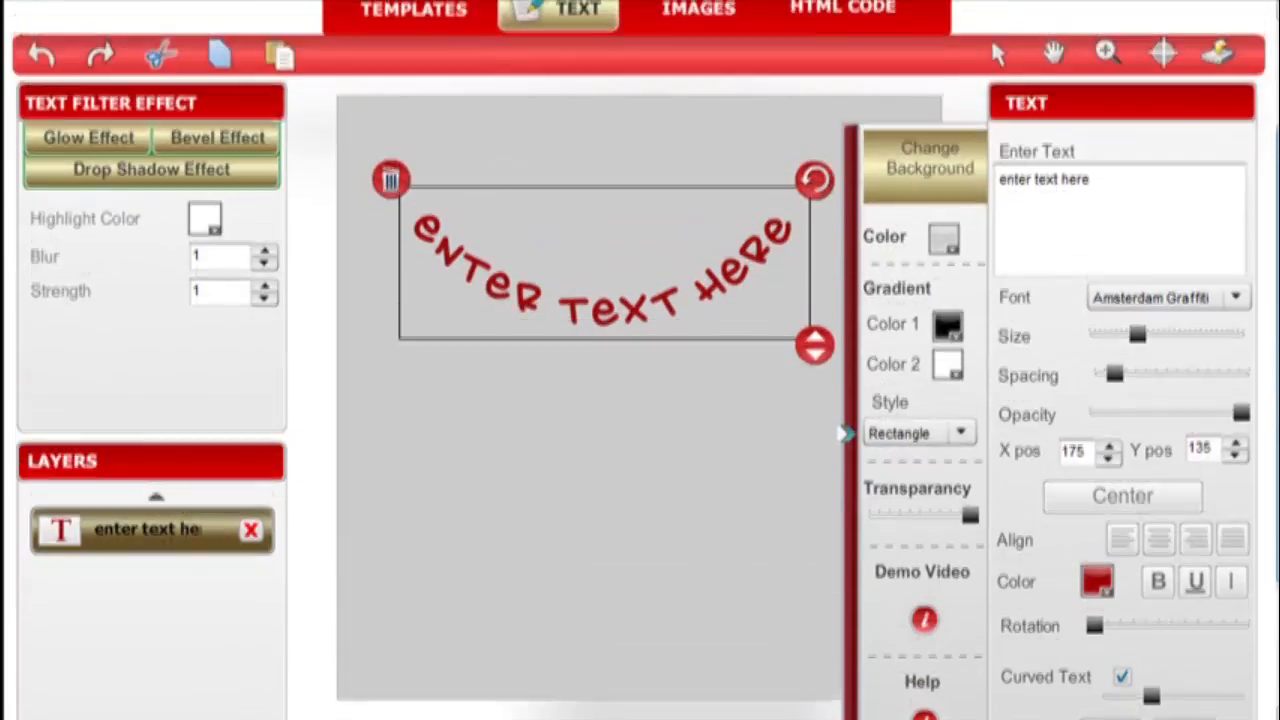
click(698, 10)
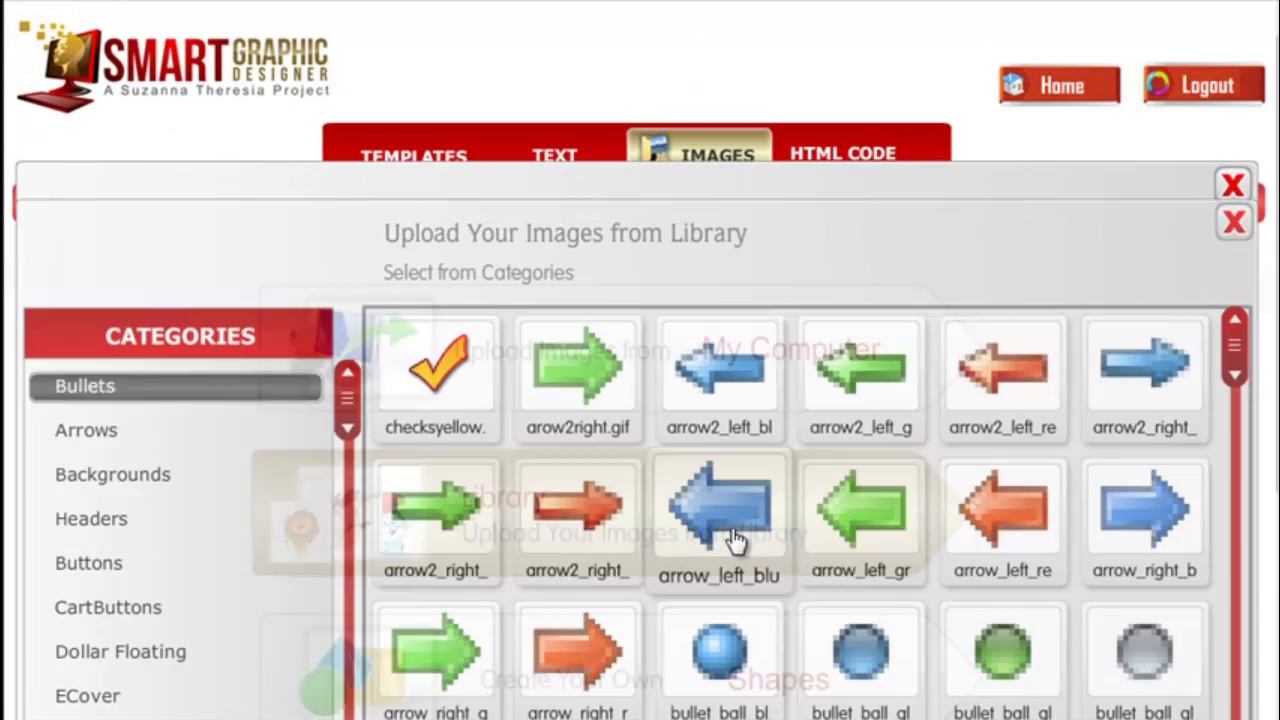
Step: Browse the image library categories and close it without adding a picture
scroll(down, 3)
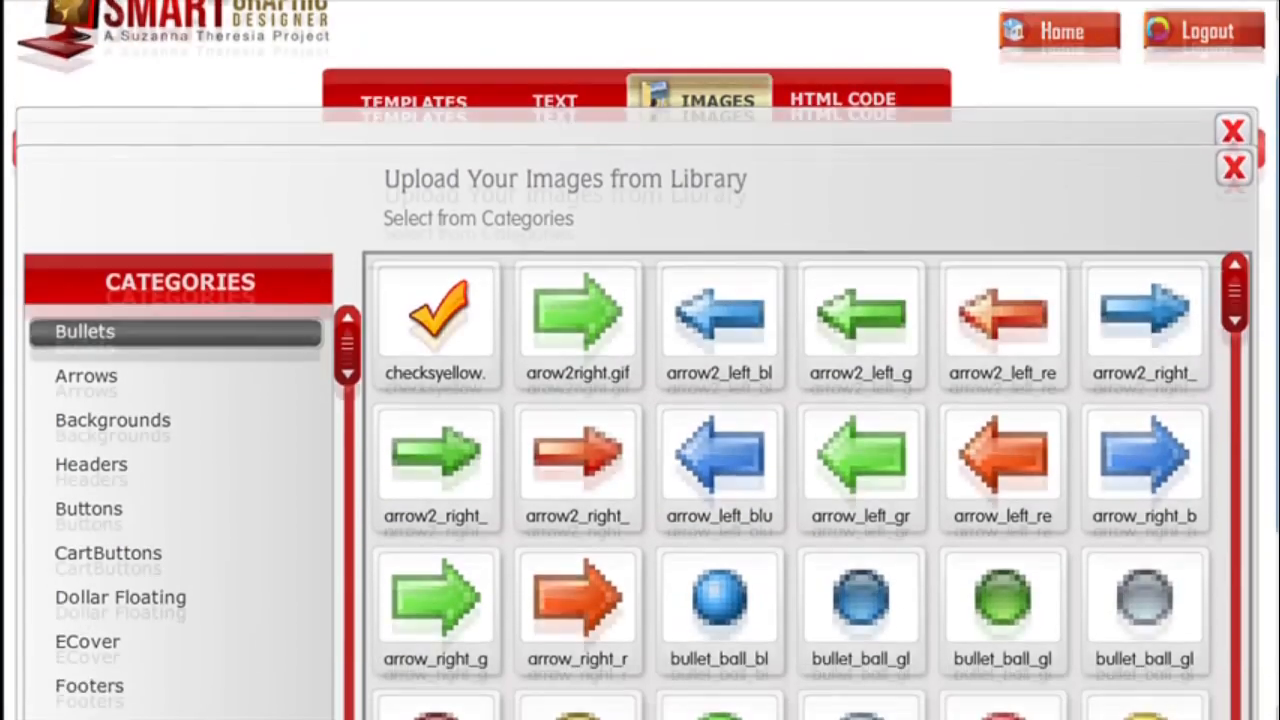
scroll(down, 3)
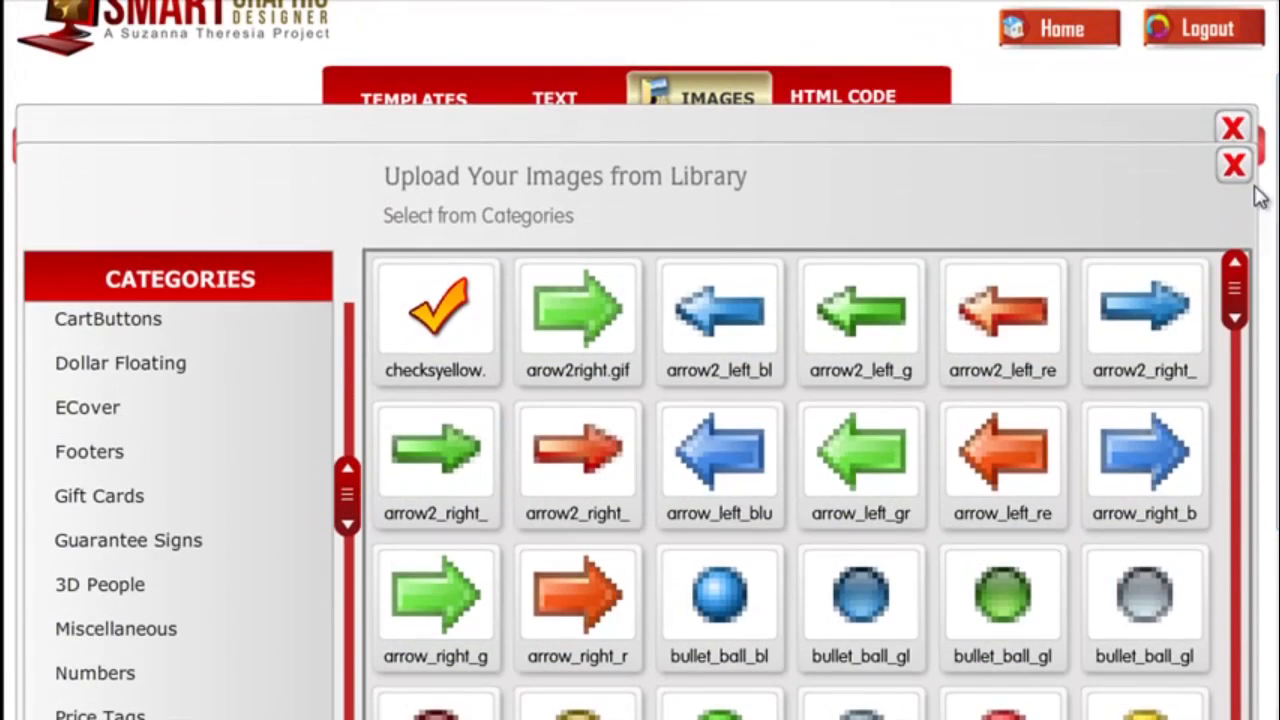
click(1232, 164)
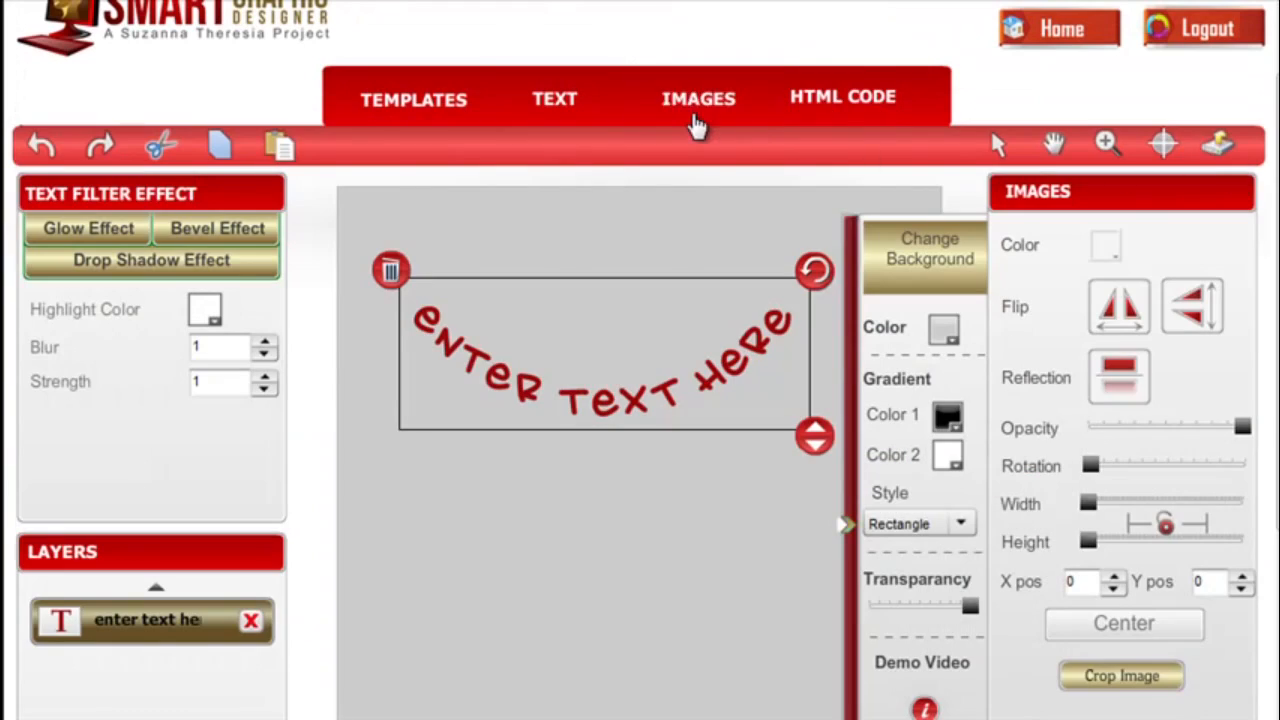
Step: Add a star shape below the text with an orange fill and blue border, width set to 4
click(698, 98)
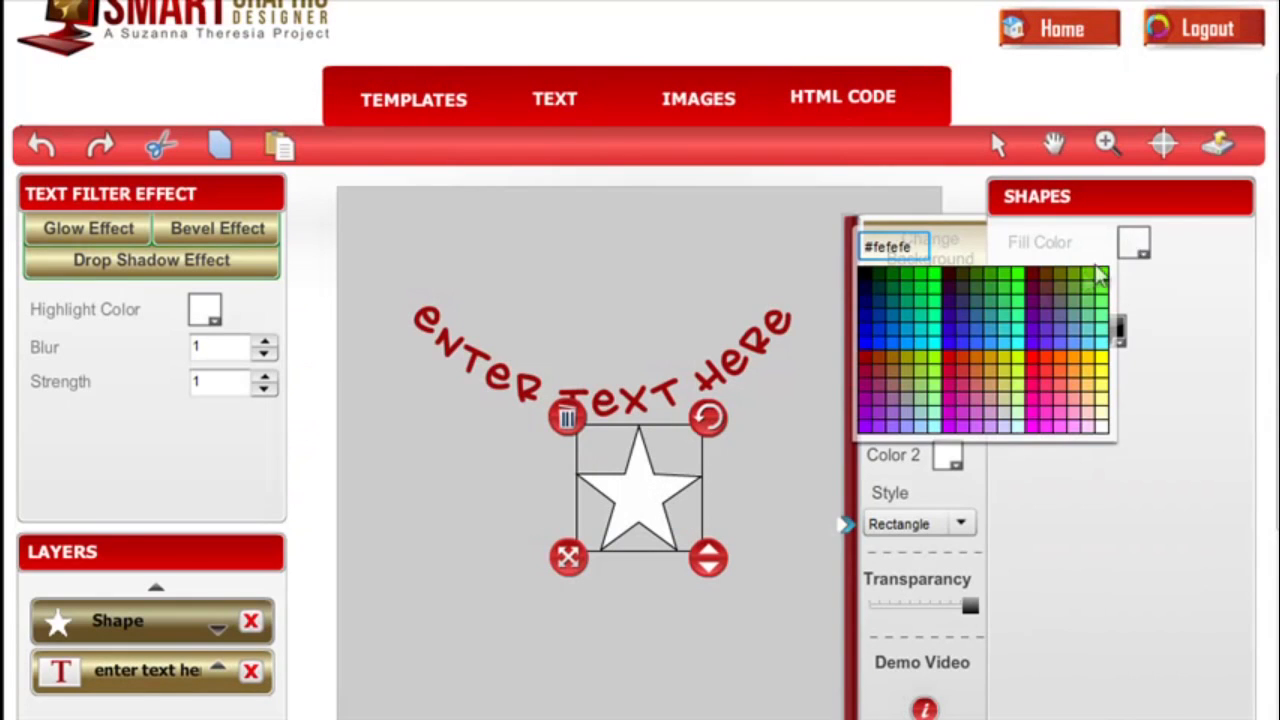
click(1018, 368)
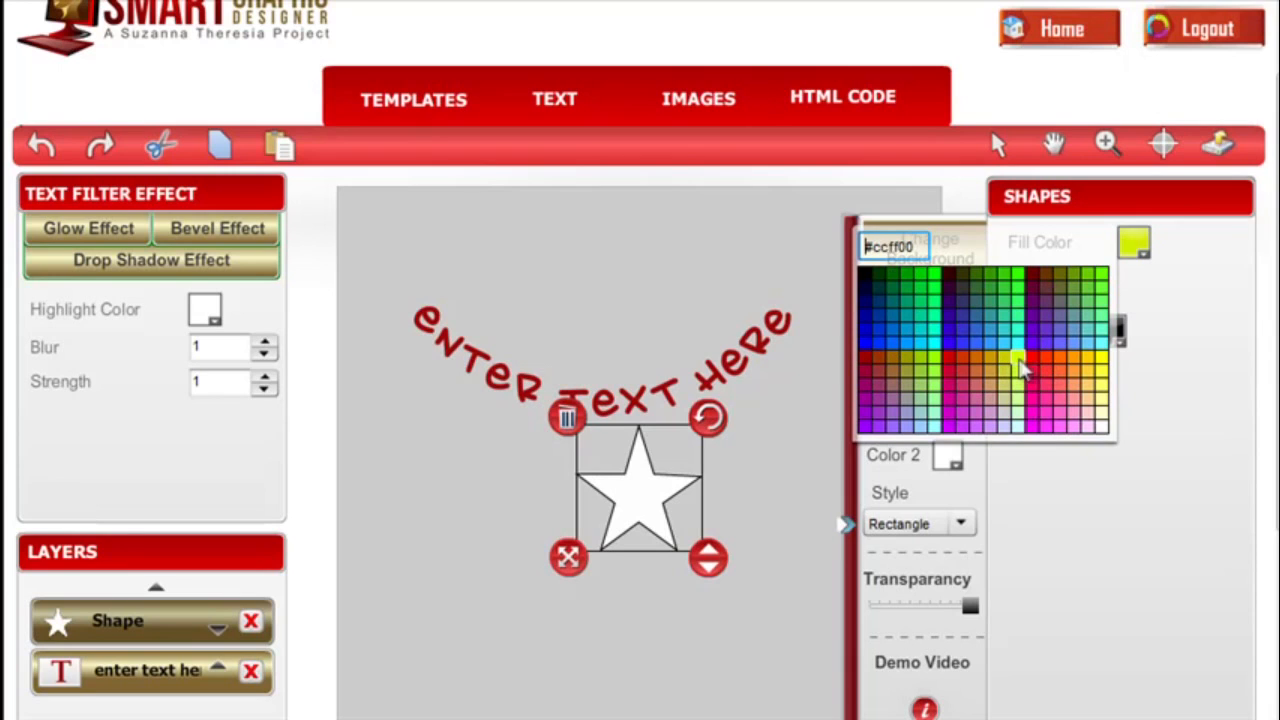
click(1022, 364)
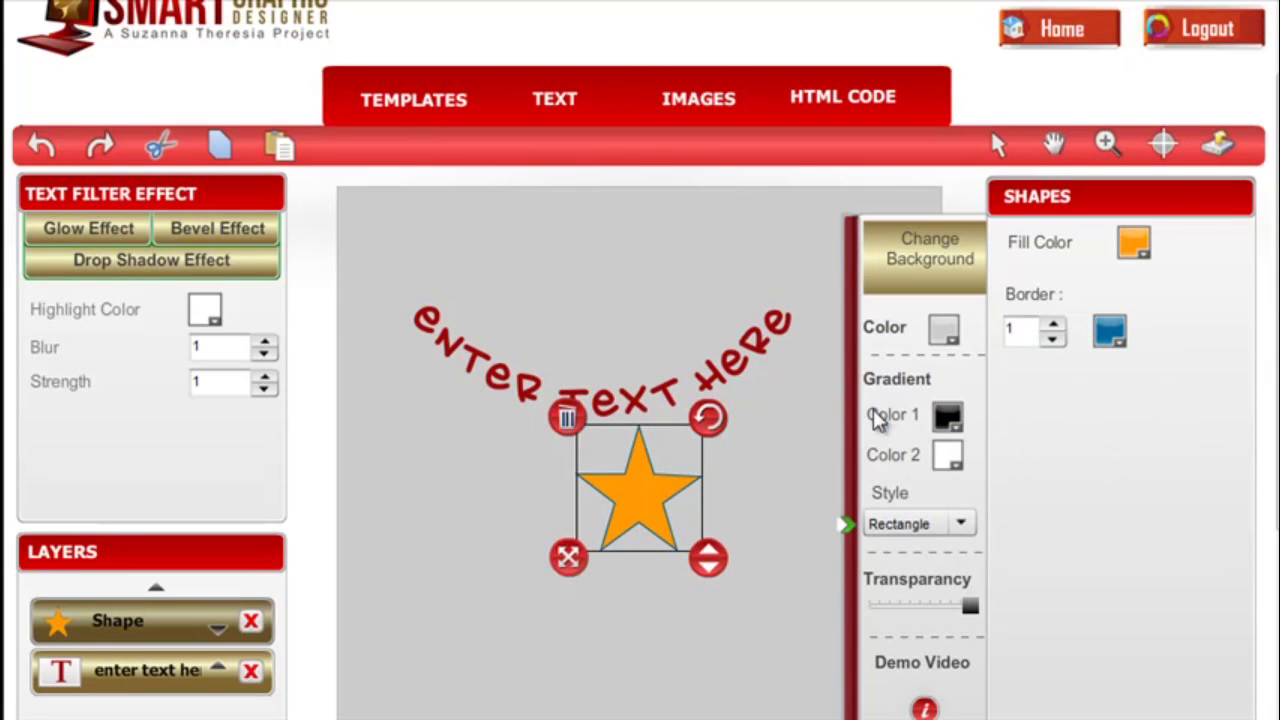
click(1052, 324)
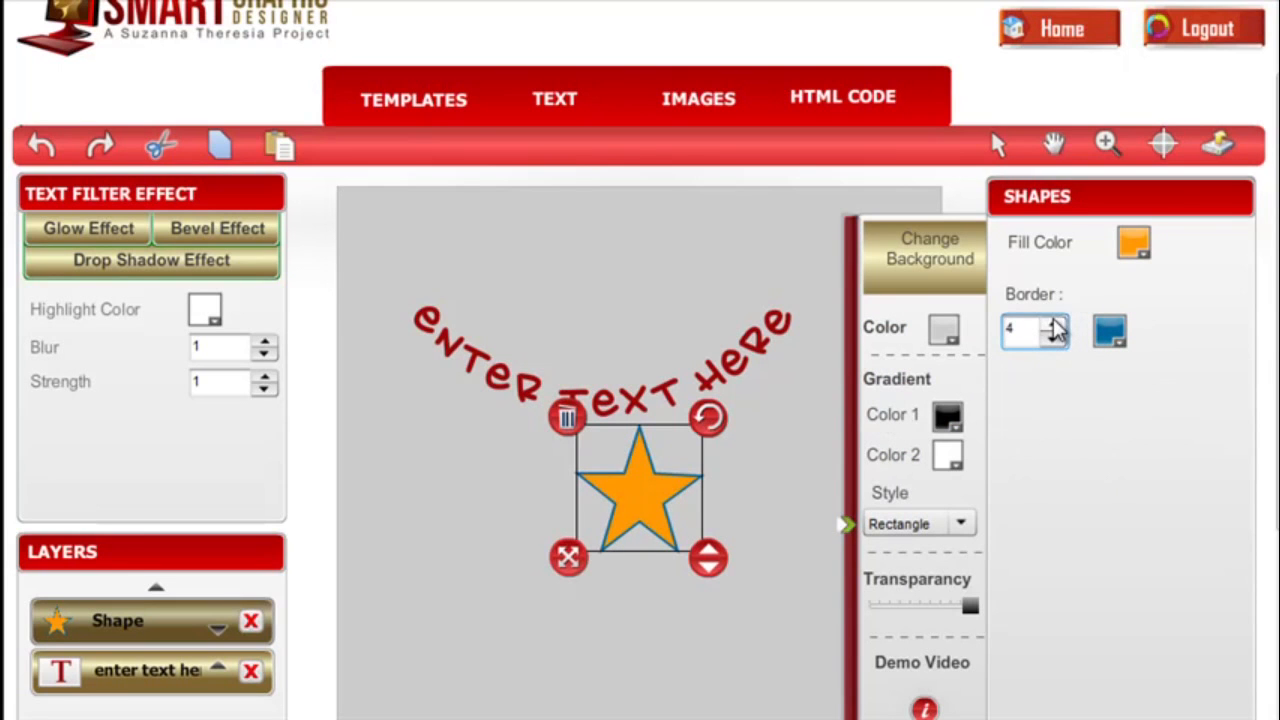
Step: Raise the star's border width to 5 and view the empty HTML code panel
click(1054, 324)
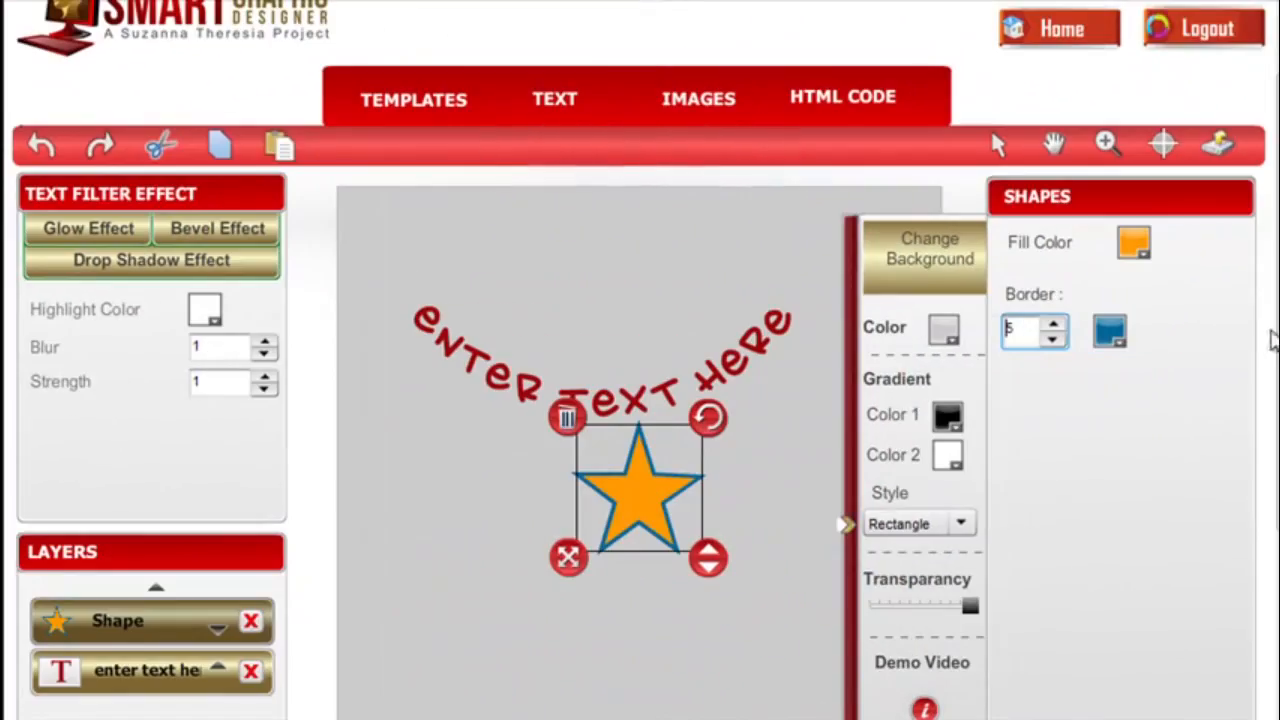
scroll(down, 3)
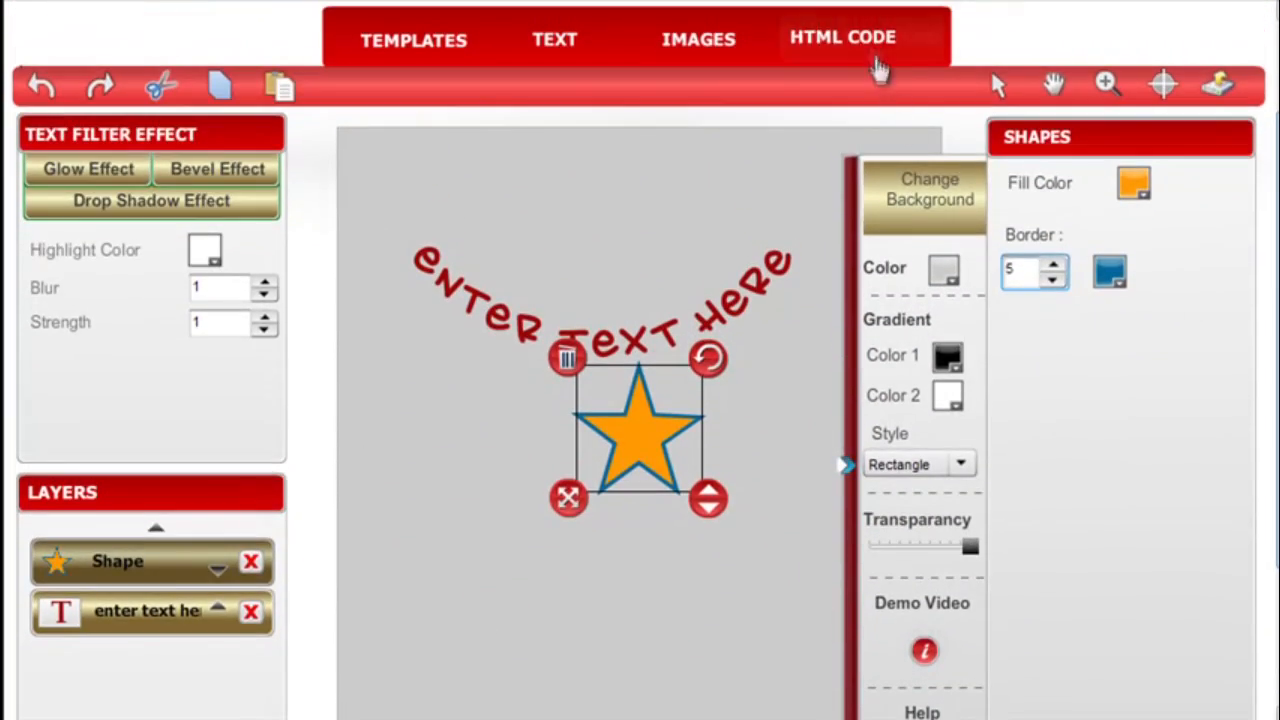
click(842, 38)
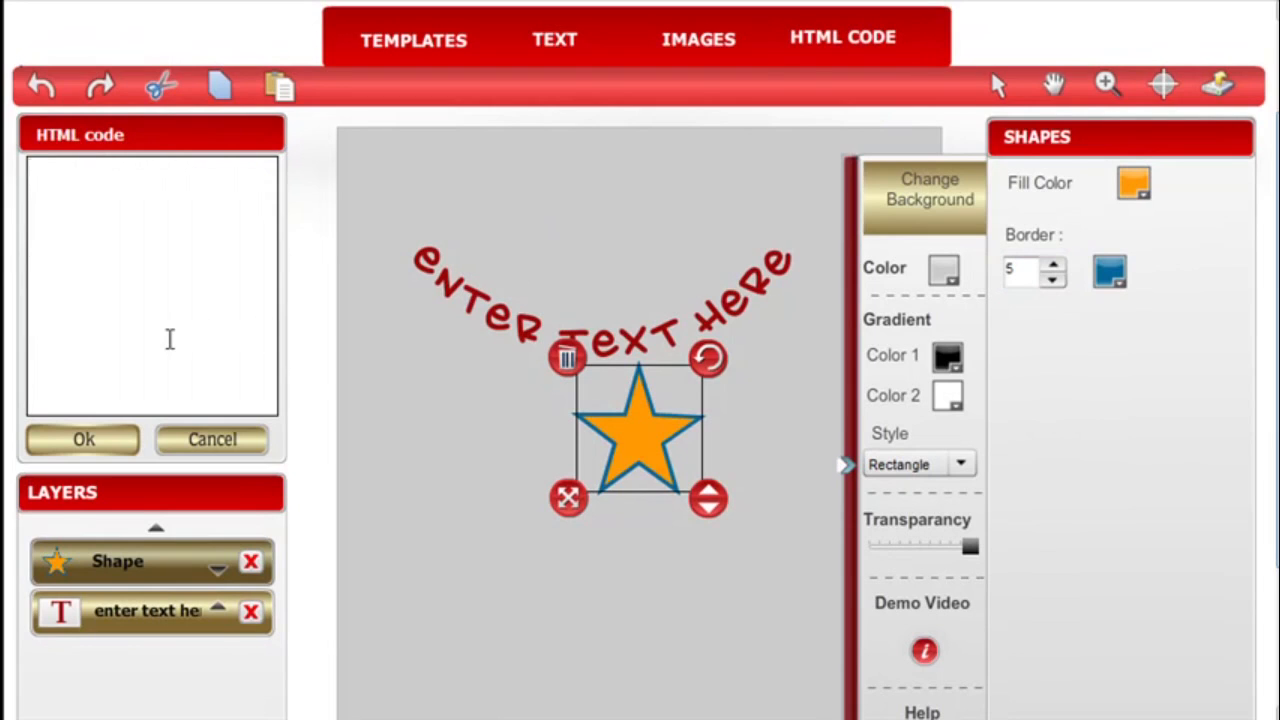
click(150, 170)
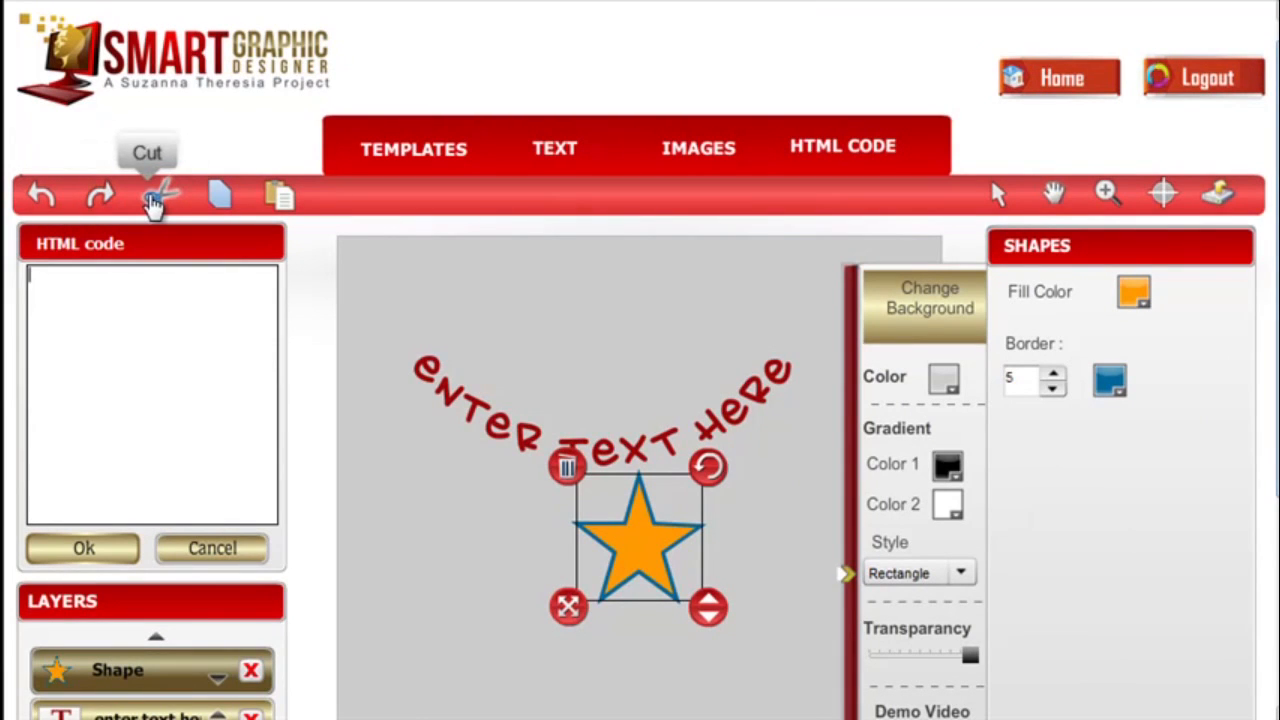
mouse_move(280, 196)
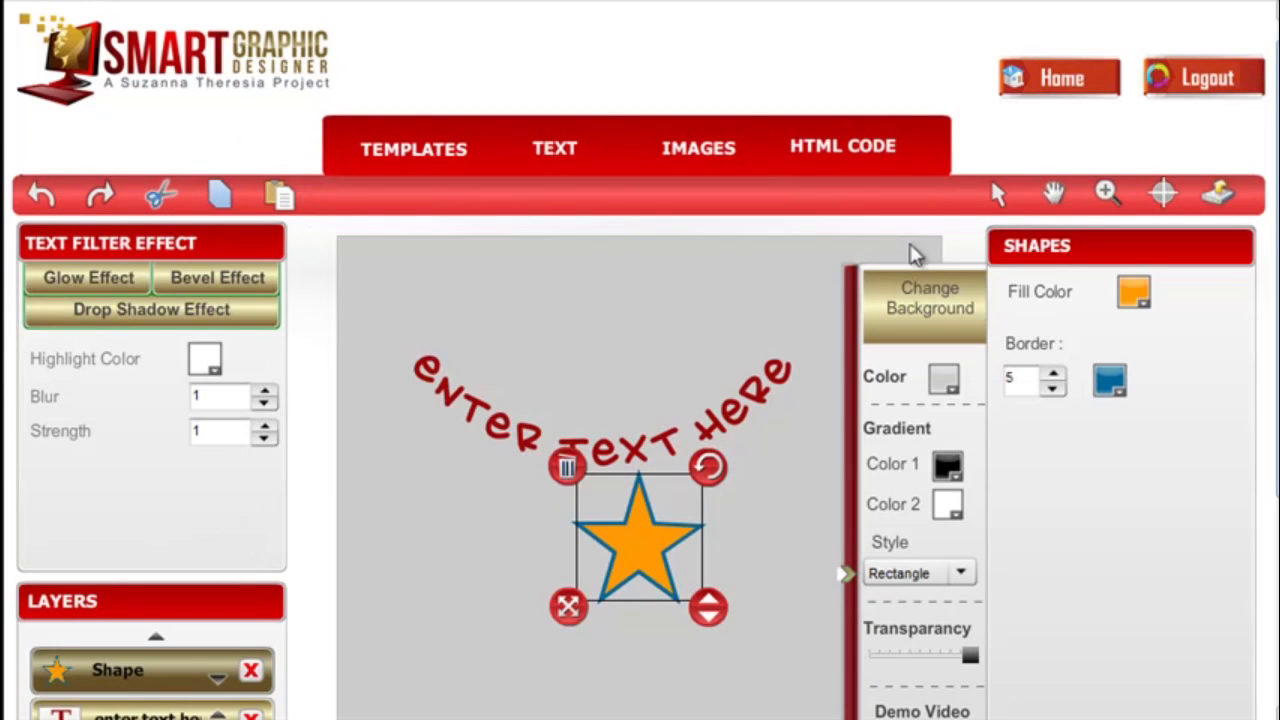
mouse_move(996, 196)
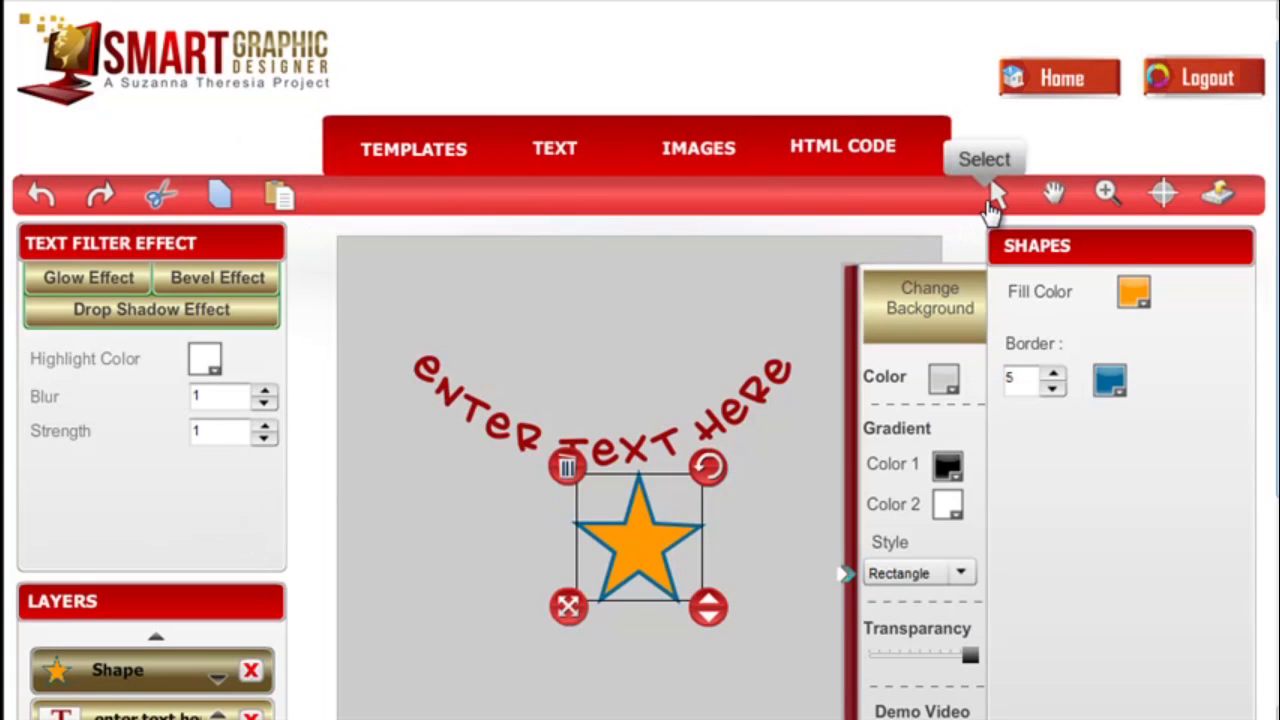
mouse_move(1052, 196)
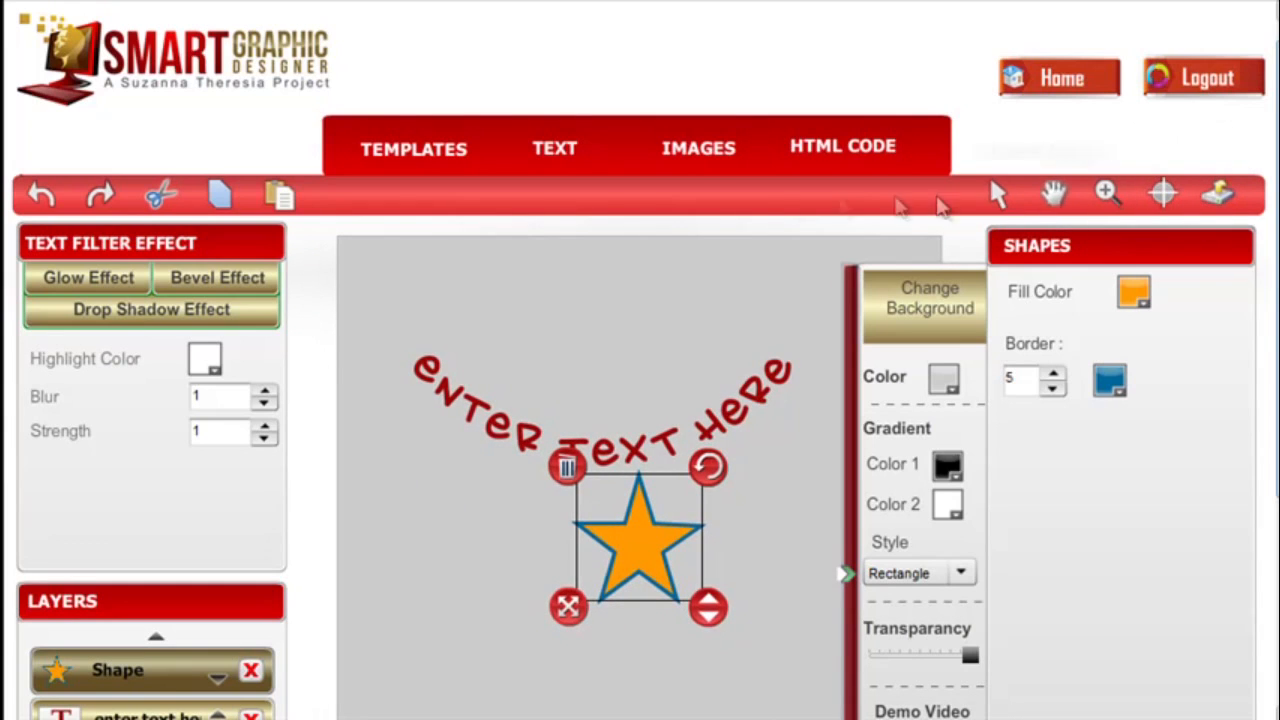
mouse_move(698, 148)
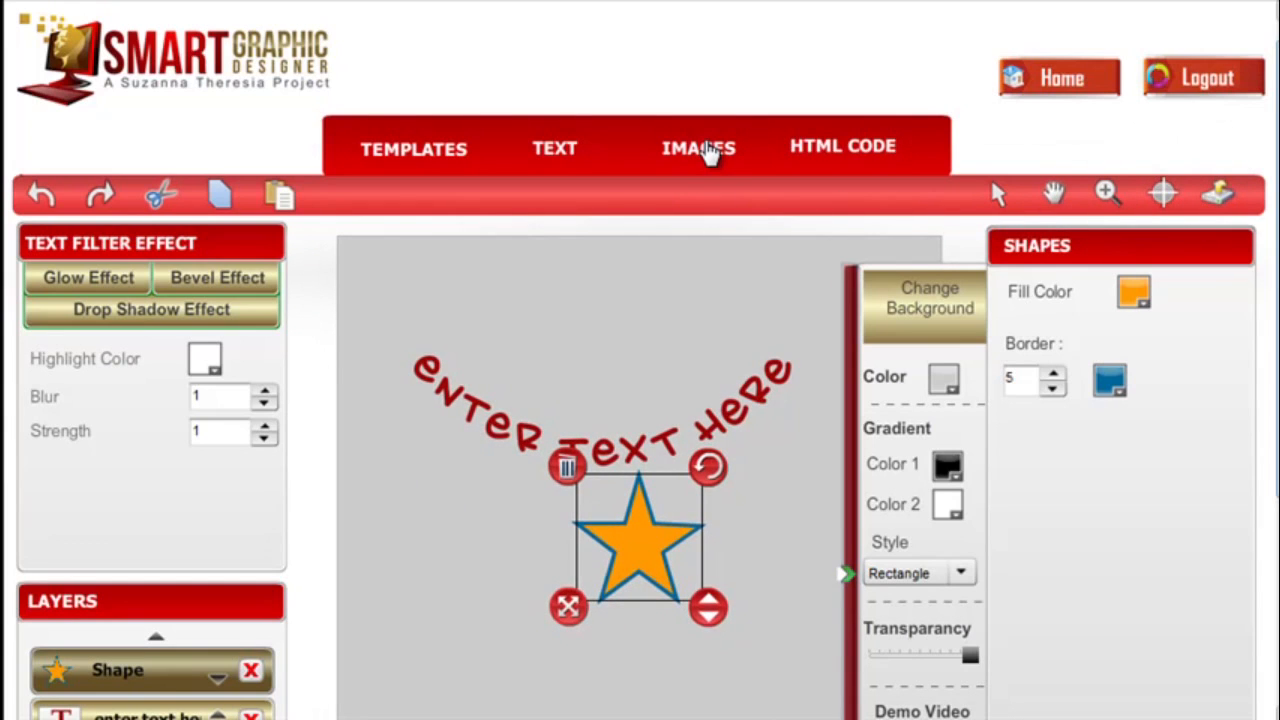
Step: Dismiss the image options and leave the orange star overlapping the curved text
click(698, 148)
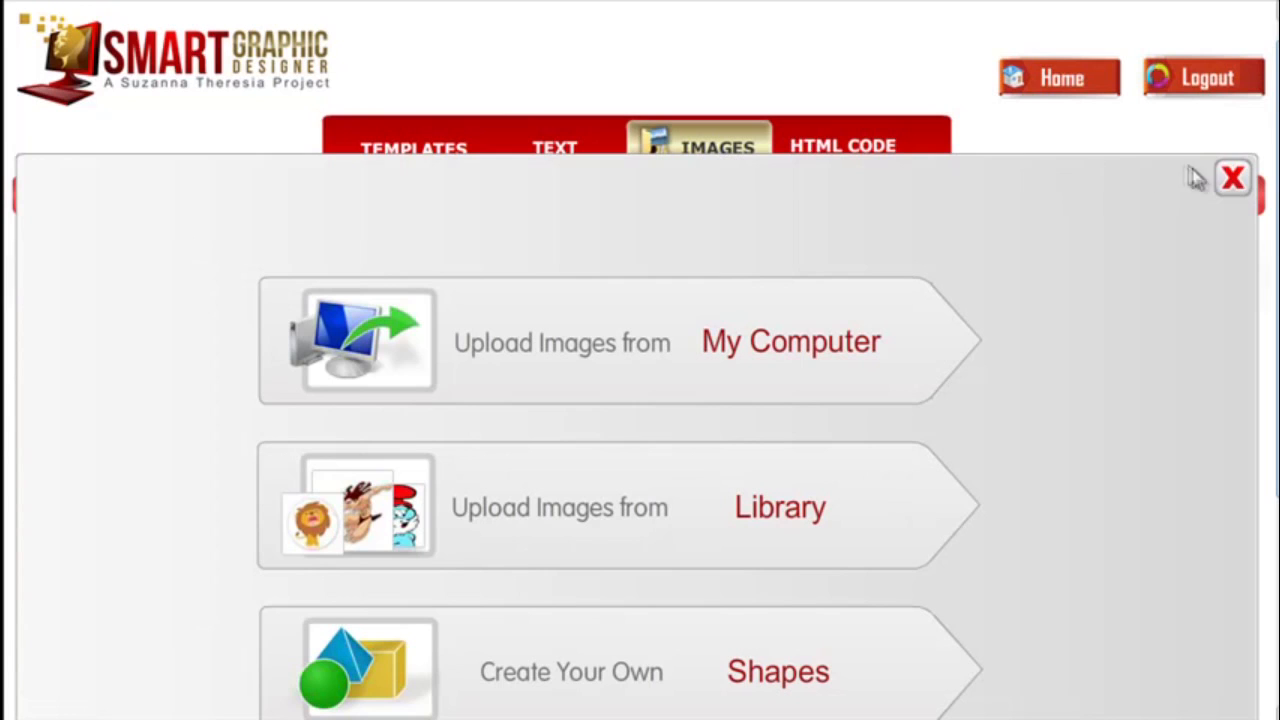
click(1232, 176)
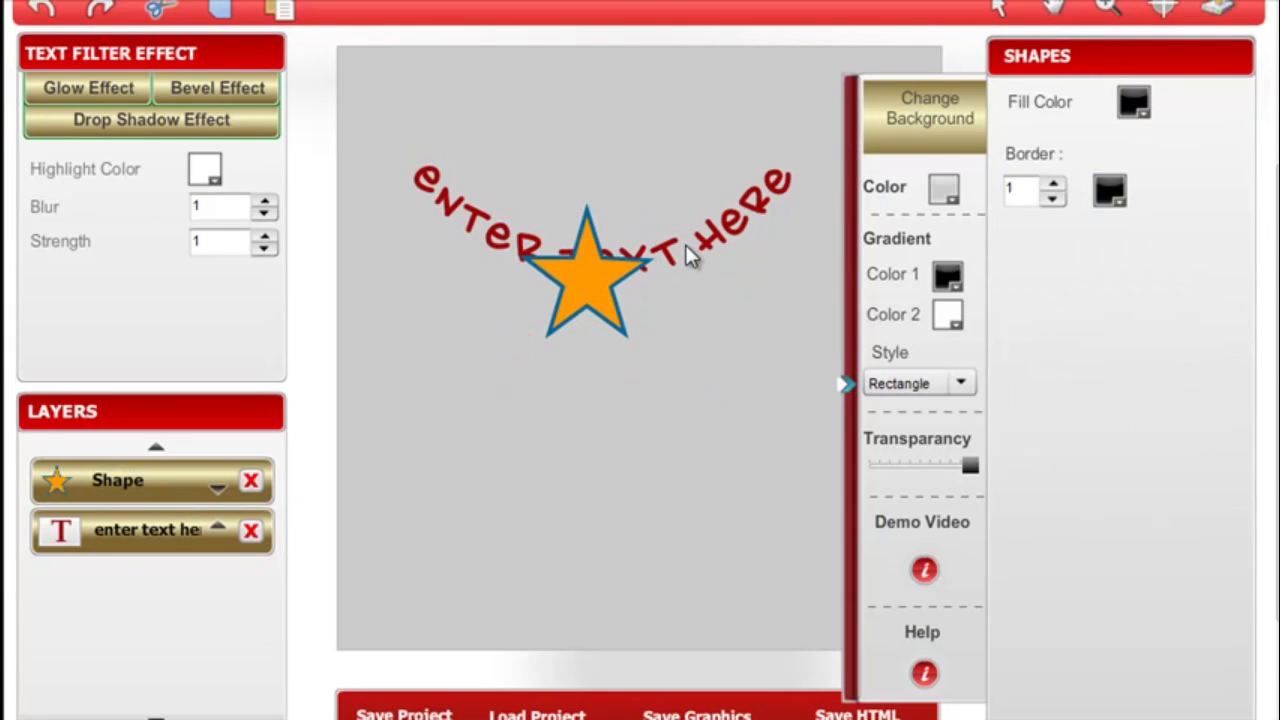
Step: Select the star shape so it sits beneath the arched red text
click(146, 530)
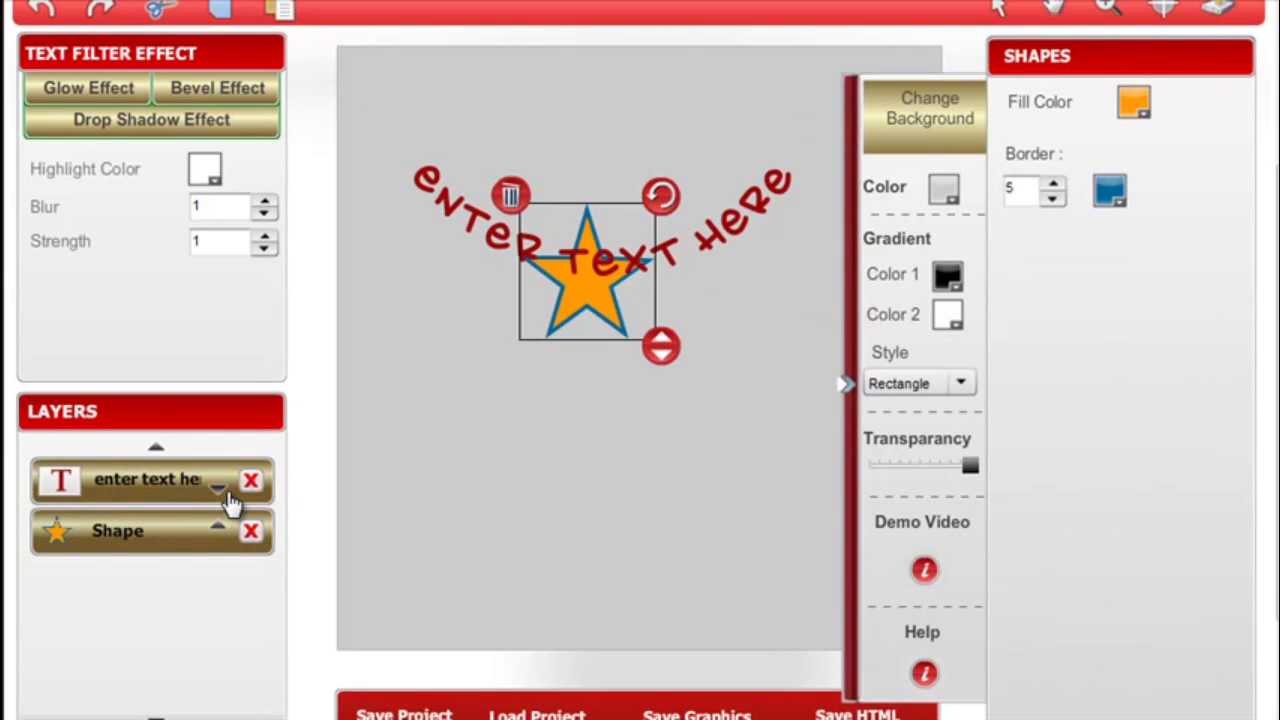
mouse_move(400, 704)
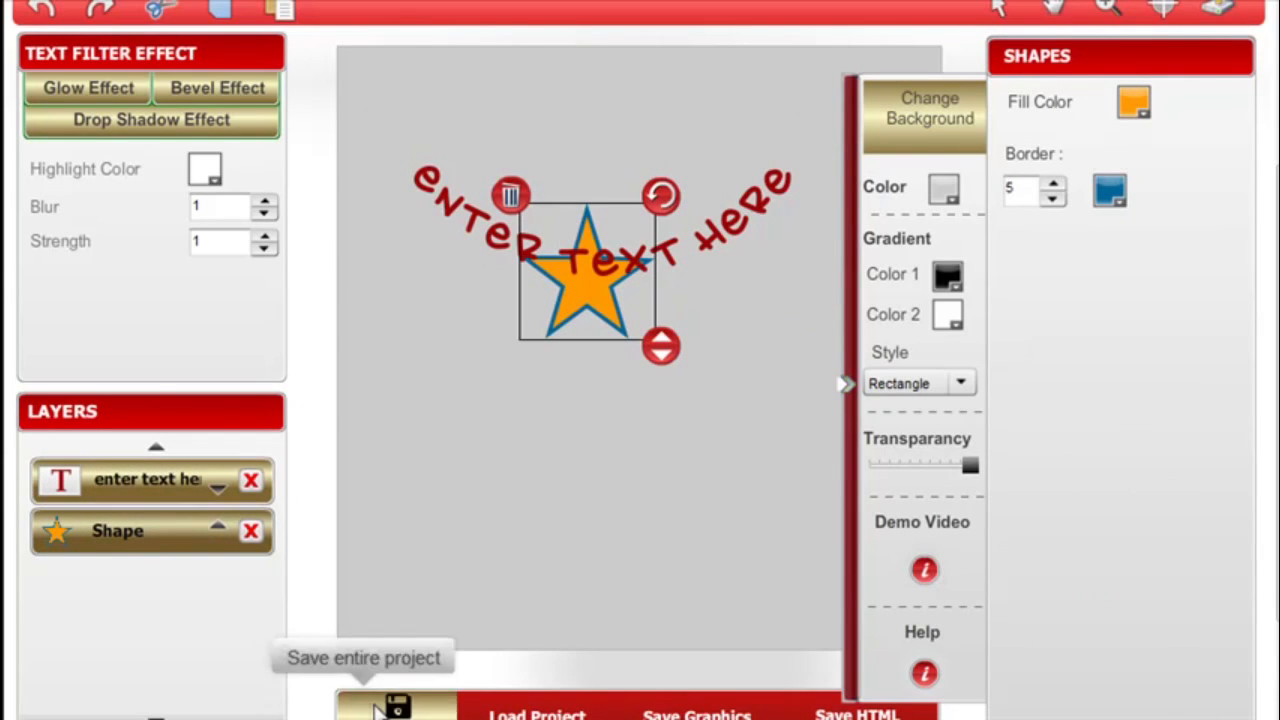
mouse_move(510, 710)
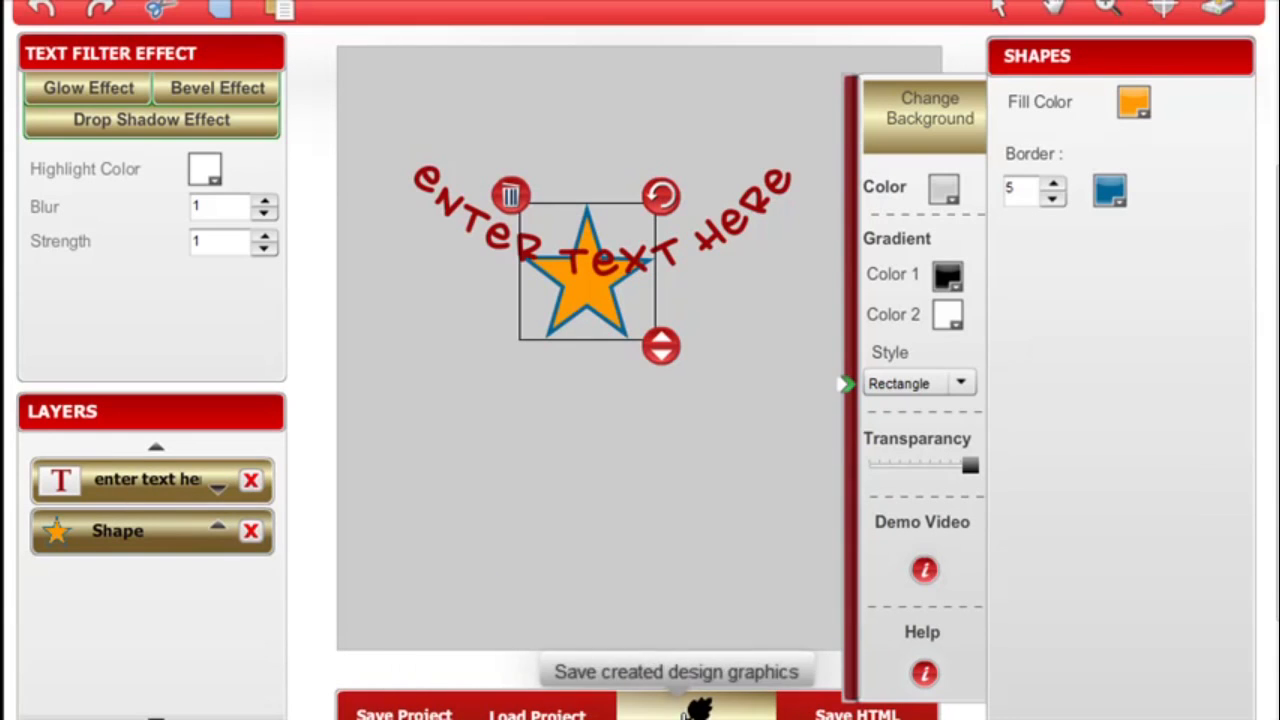
mouse_move(860, 710)
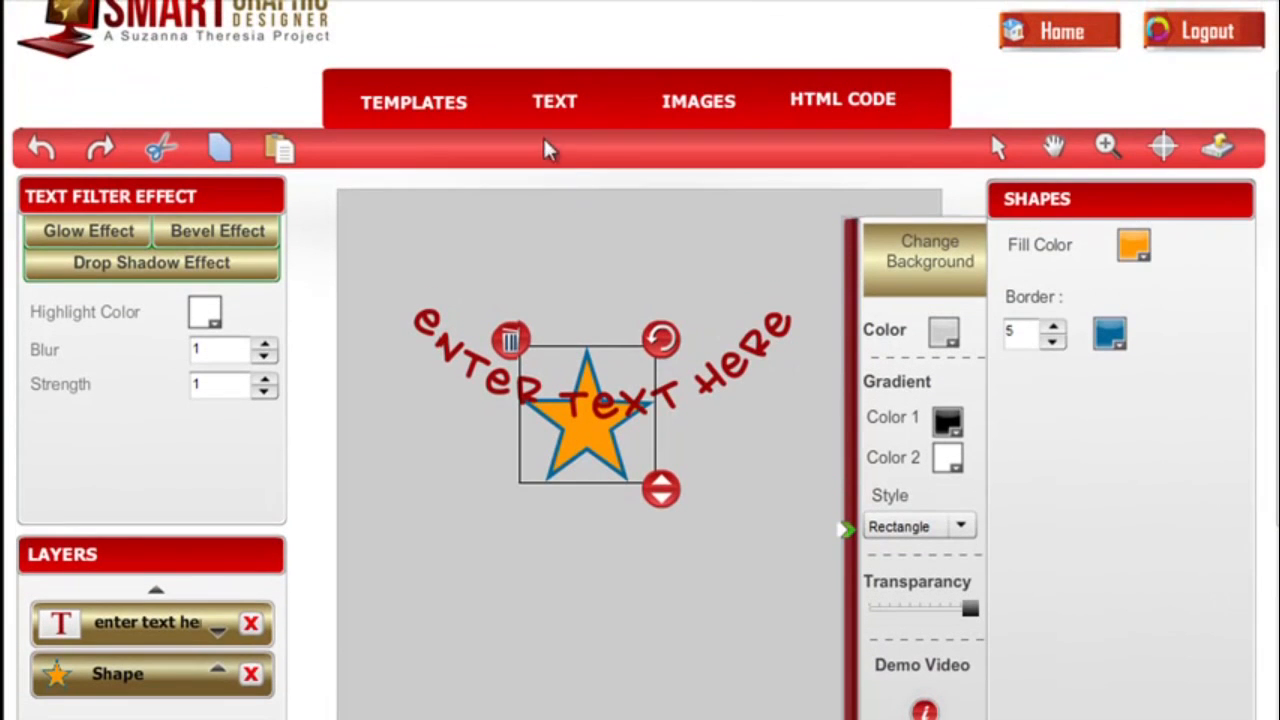
Step: Apply a glow effect to the curved text and raise its blur twice
click(556, 100)
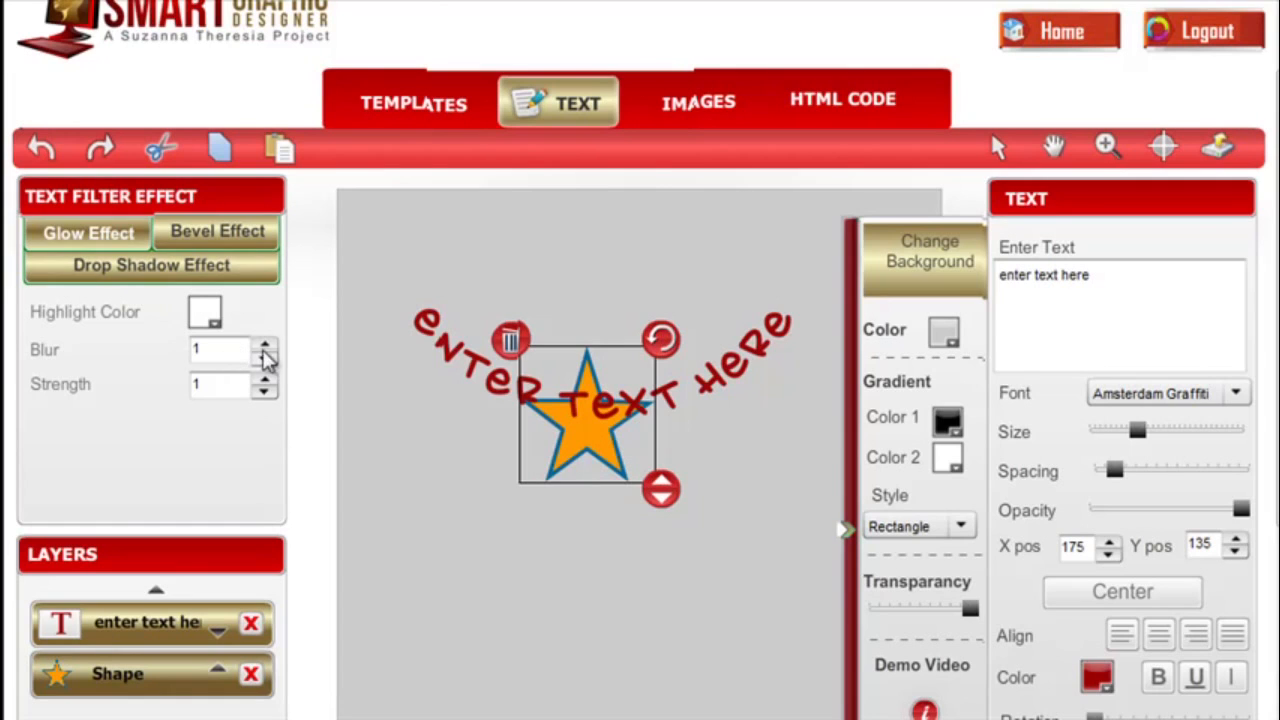
click(264, 344)
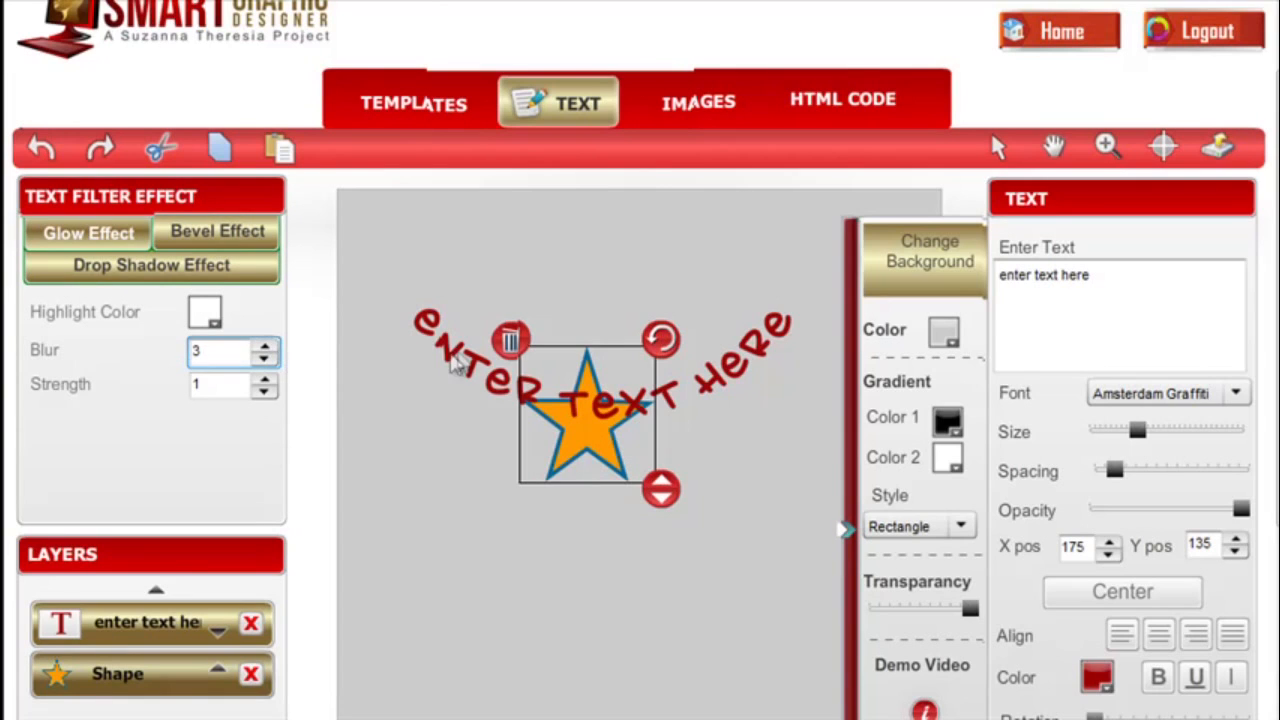
click(266, 344)
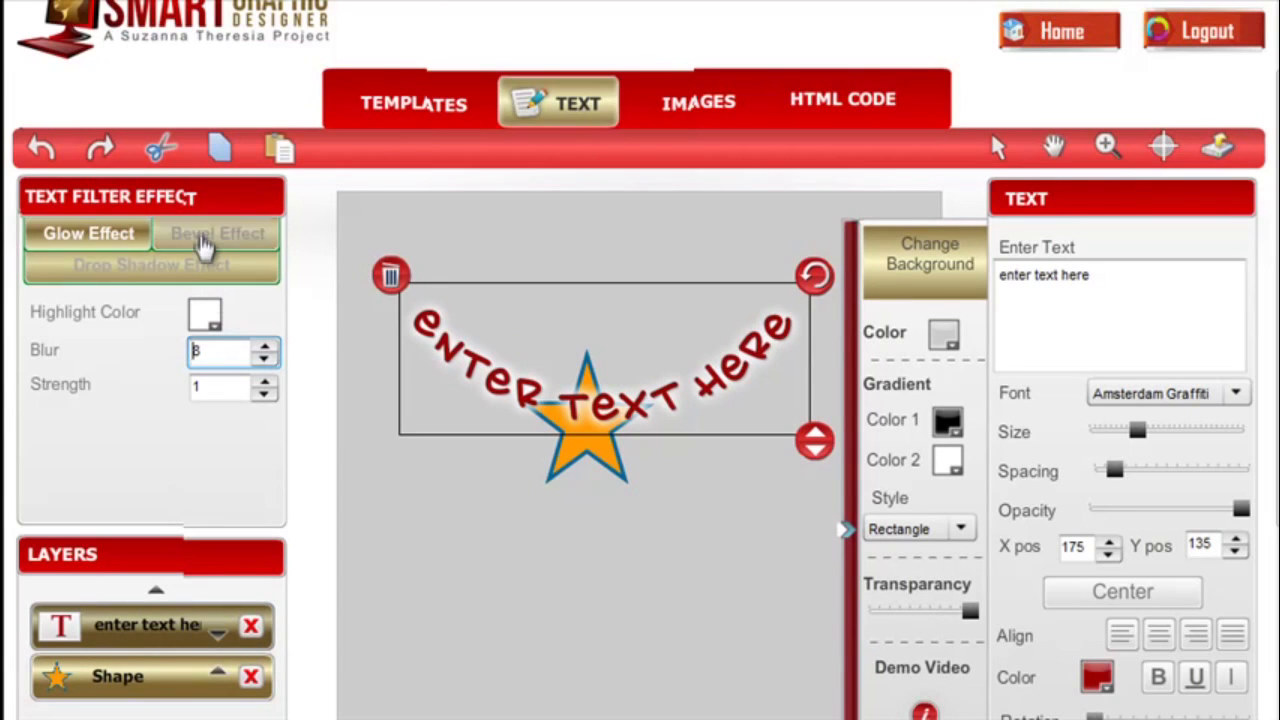
Step: Add a bevel with a green shadow and a blue drop shadow at distance 5
click(216, 232)
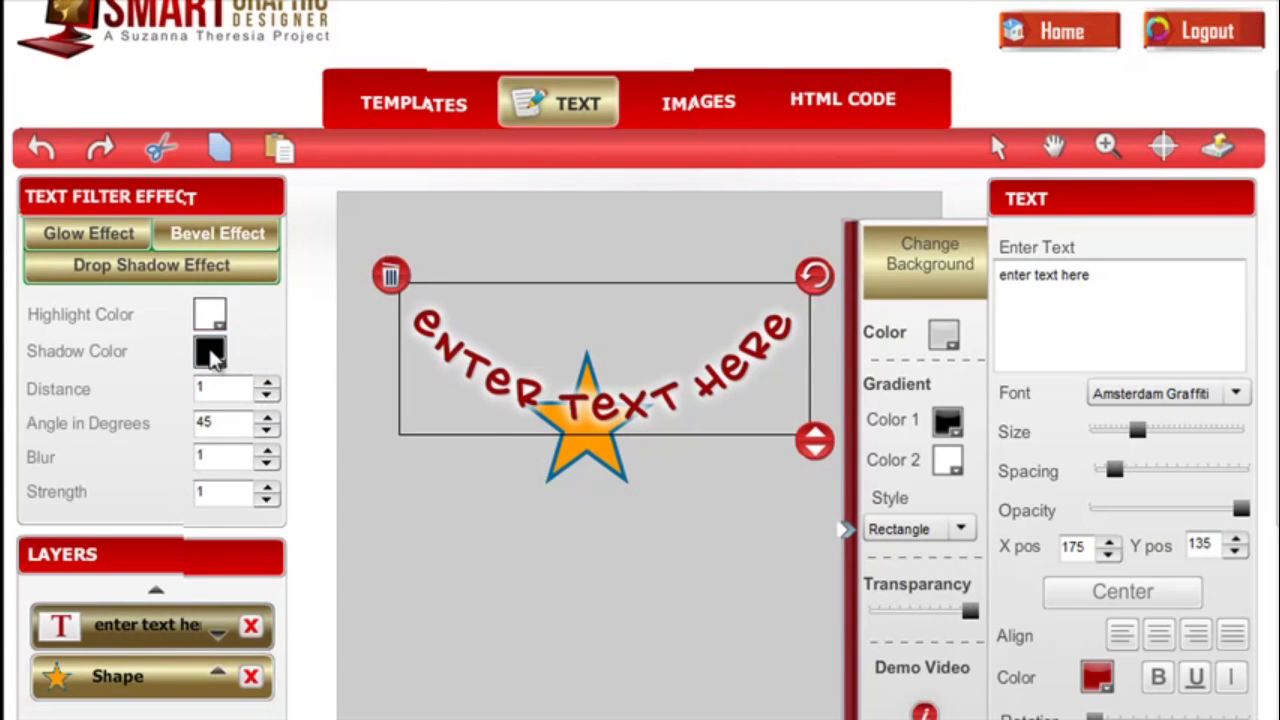
click(210, 352)
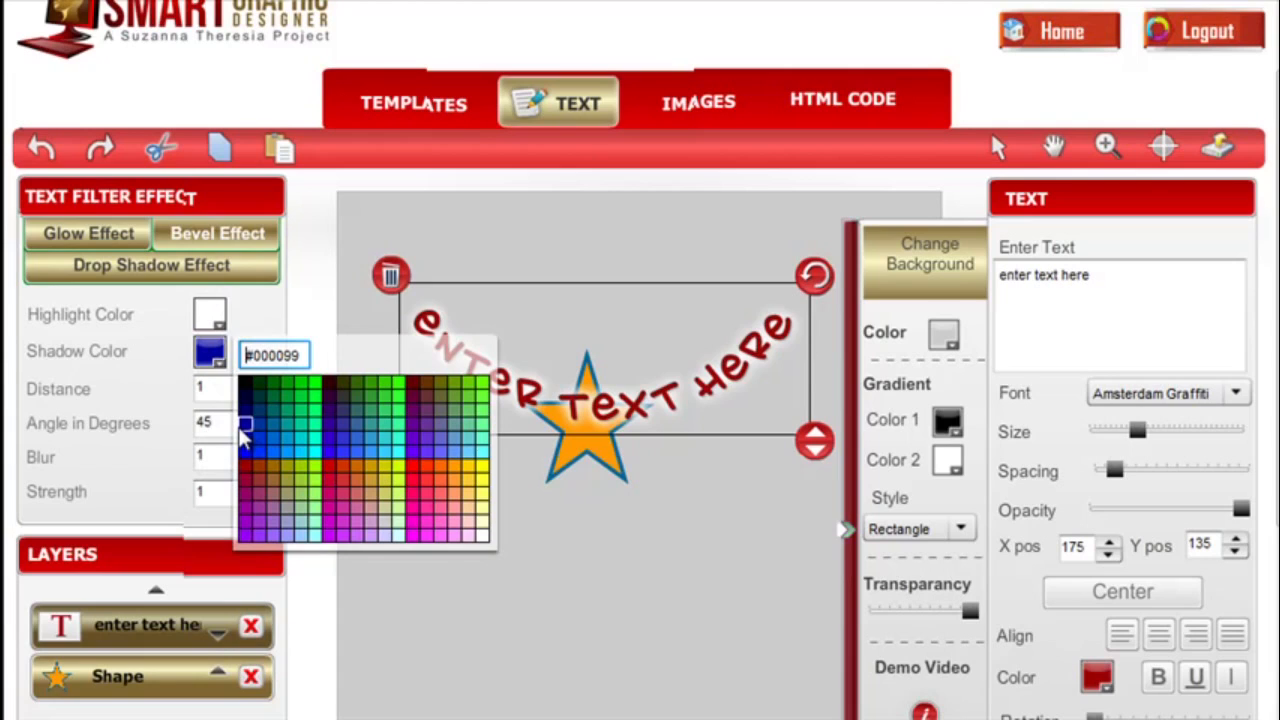
click(288, 384)
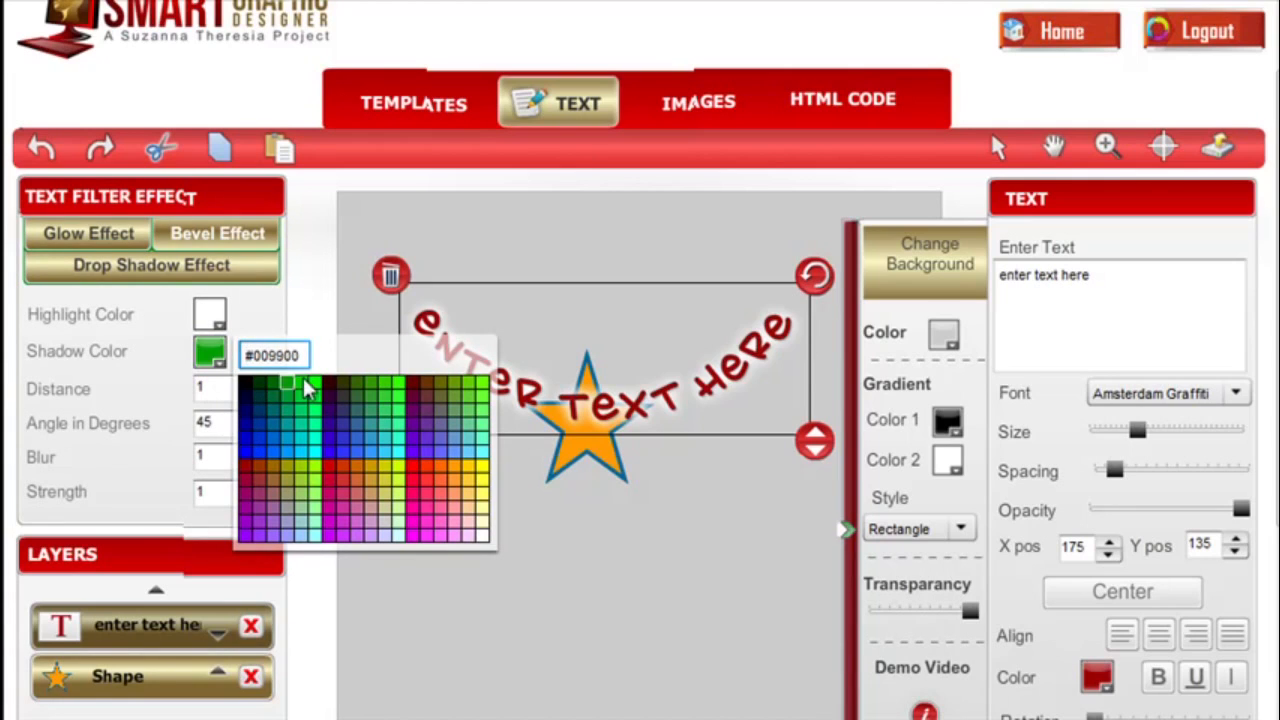
click(288, 384)
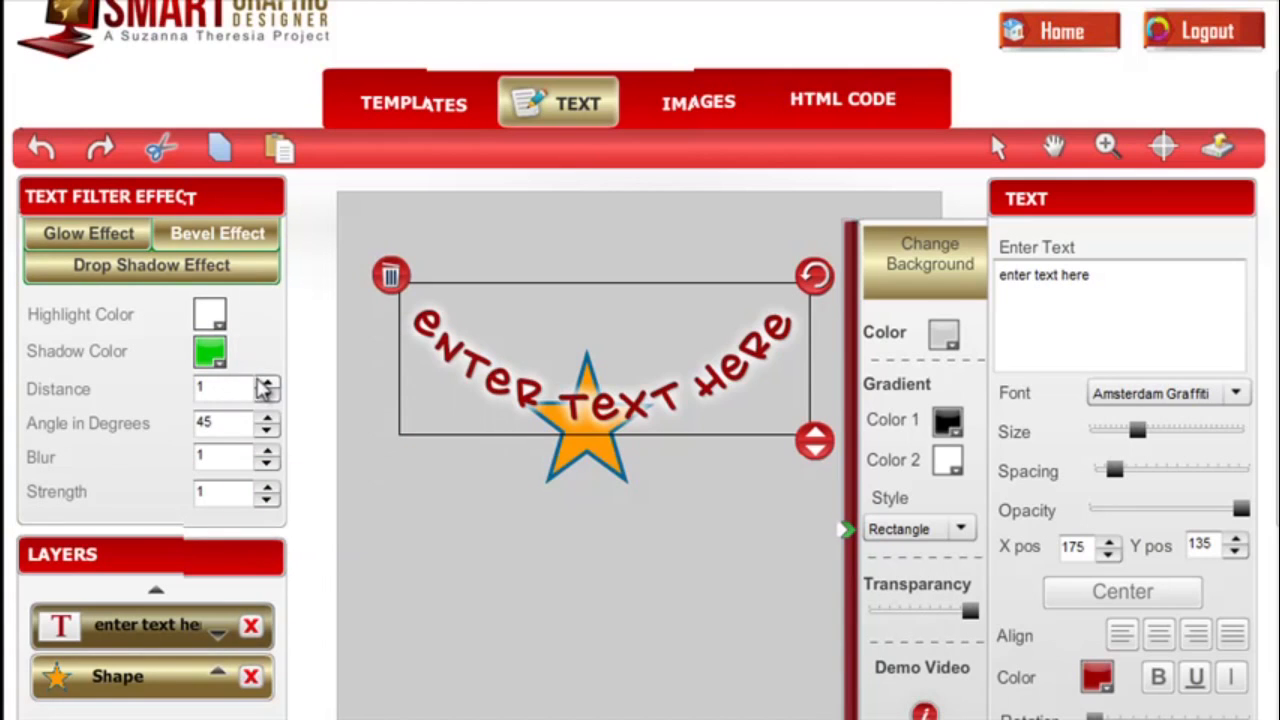
click(266, 382)
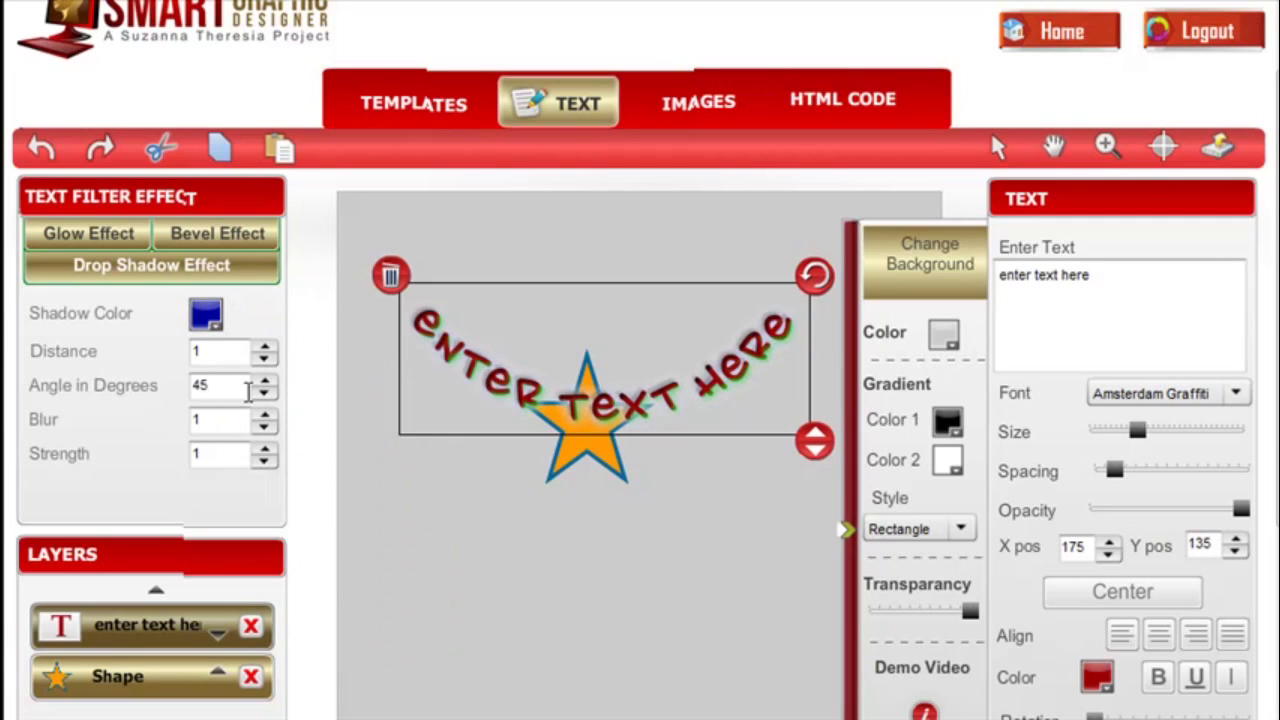
click(268, 344)
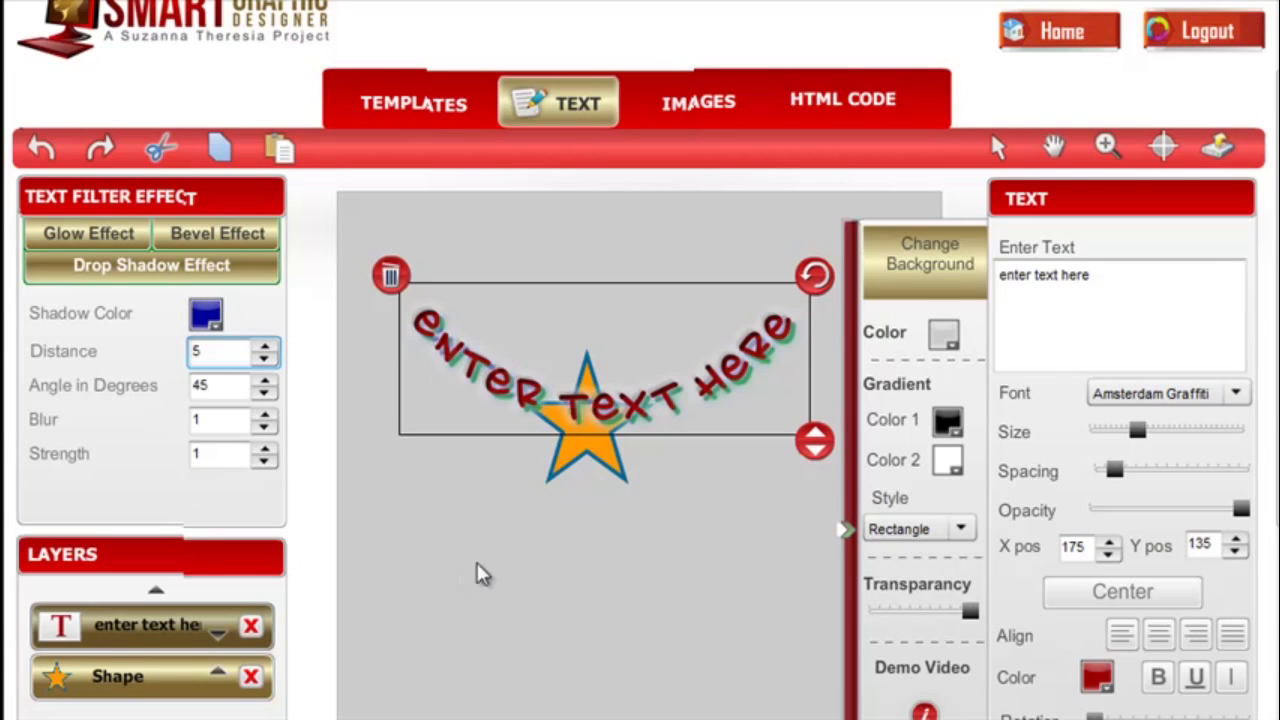
Step: Fill the background with a dark-blue radial gradient and lower its transparency to pale it
click(944, 332)
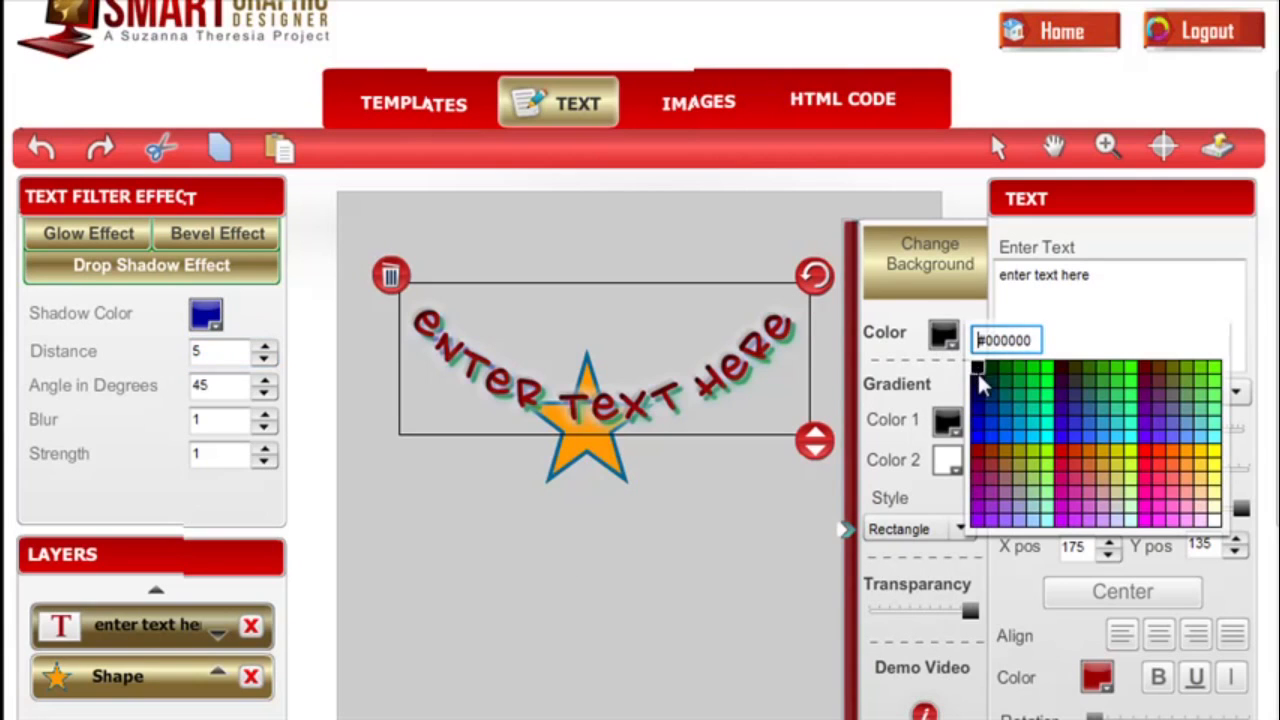
click(978, 368)
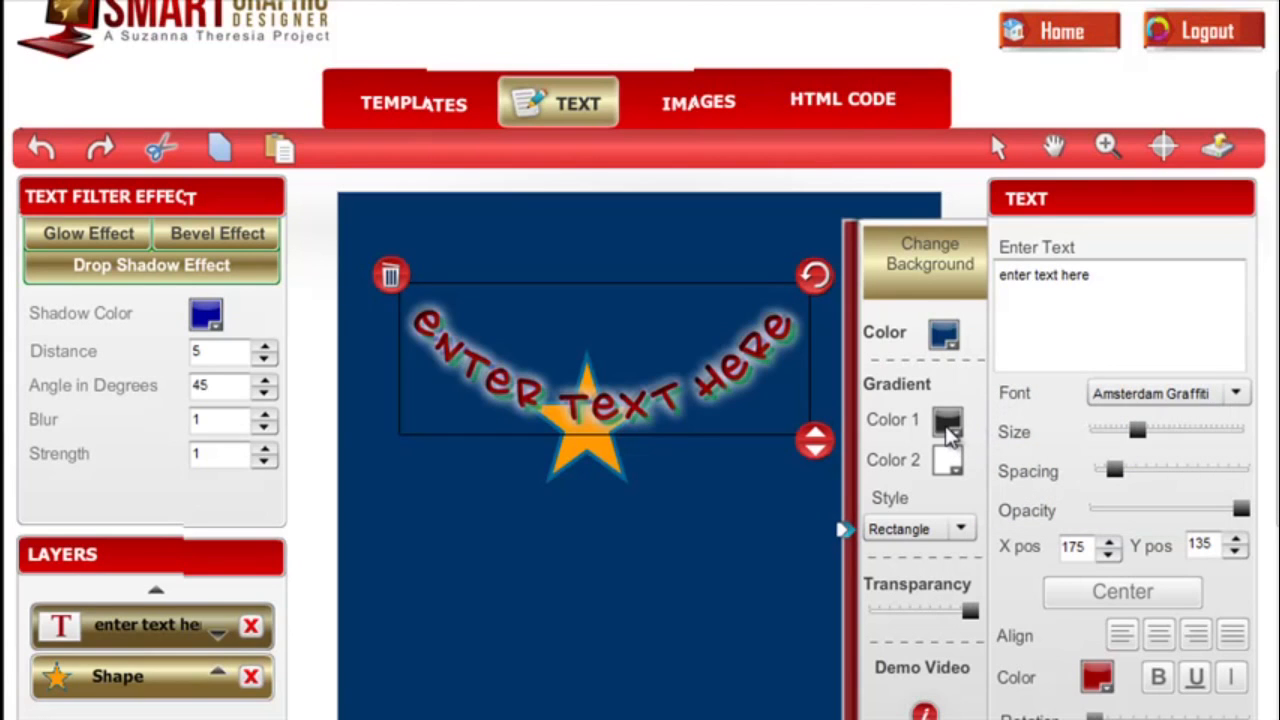
click(946, 420)
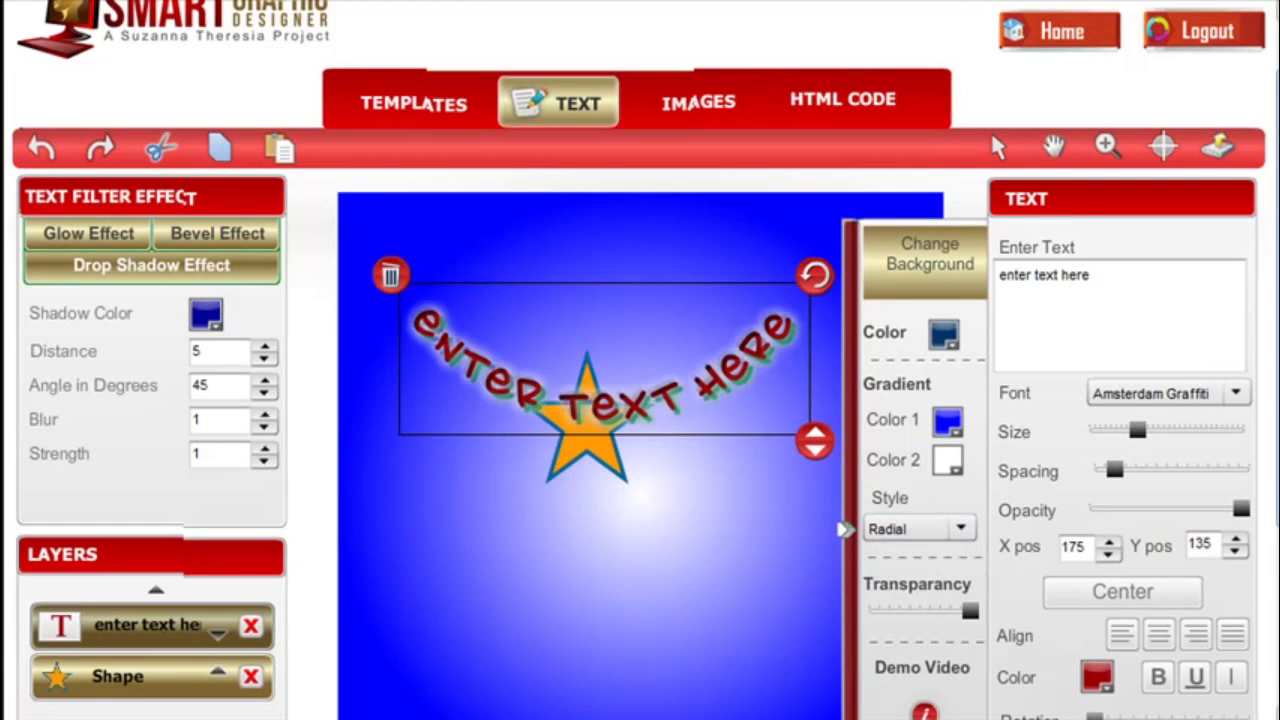
scroll(down, 3)
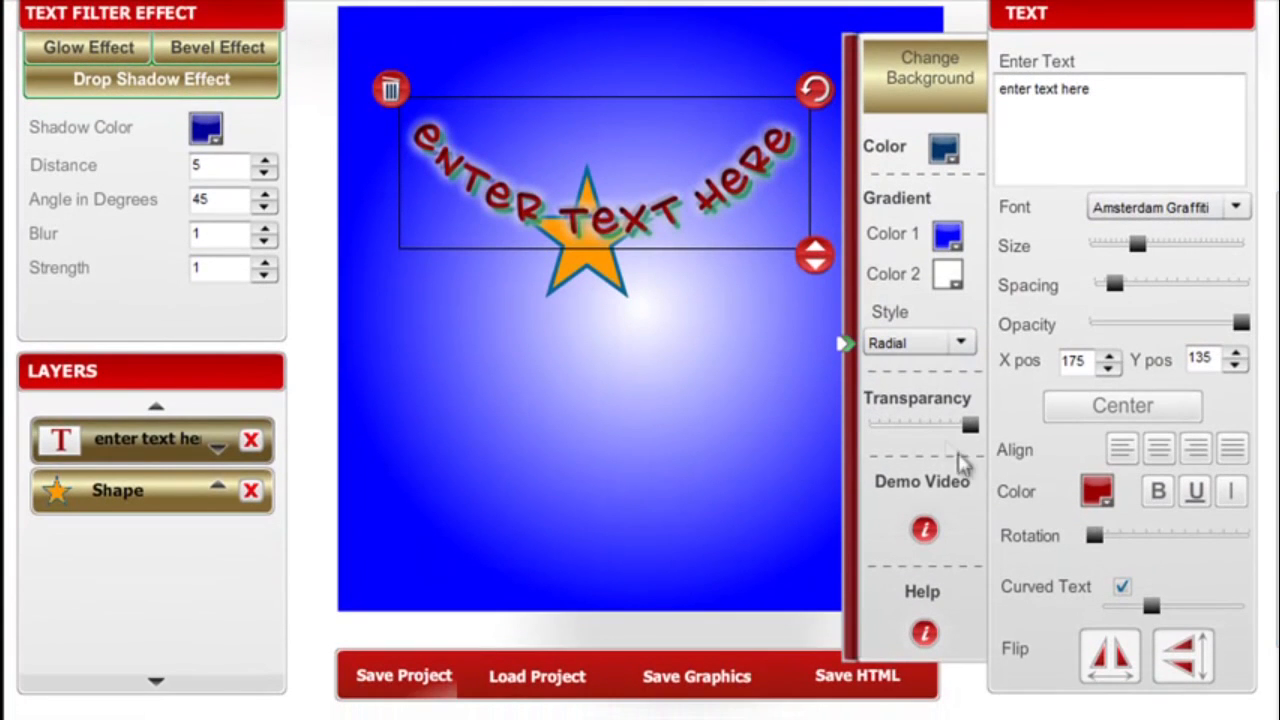
drag(970, 424, 940, 424)
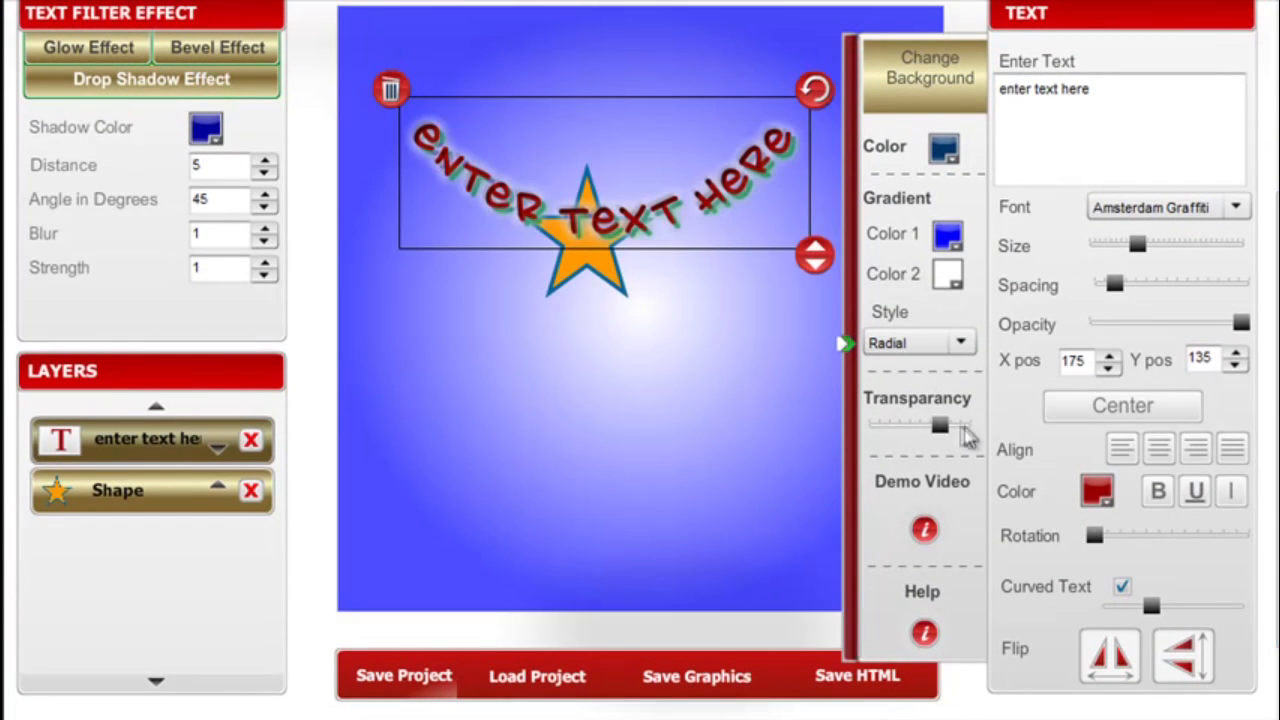
drag(940, 424, 918, 424)
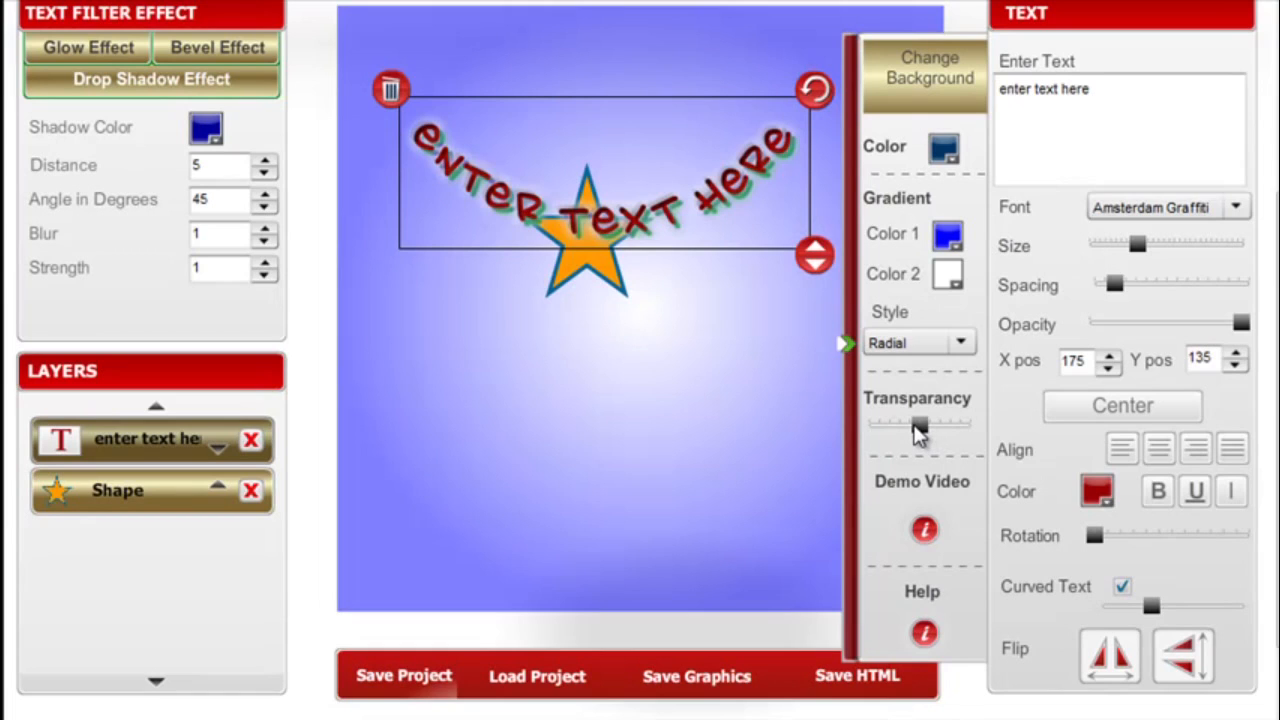
mouse_move(924, 528)
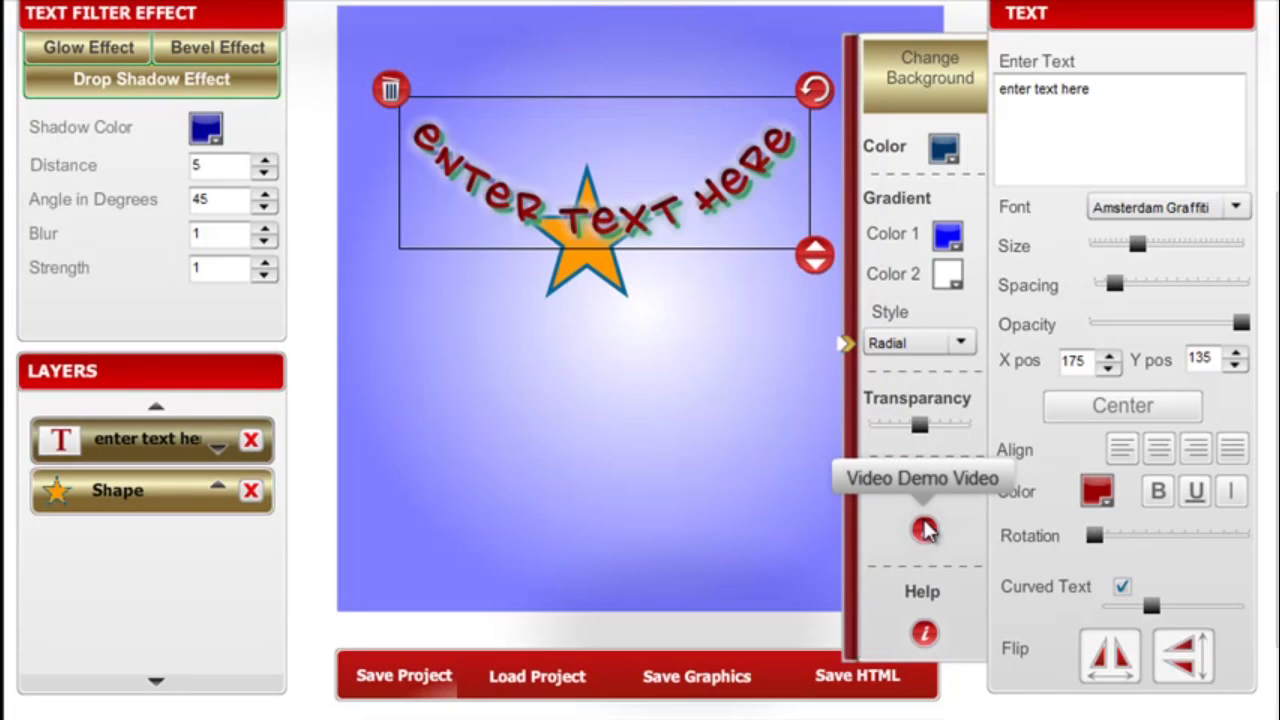
mouse_move(616, 328)
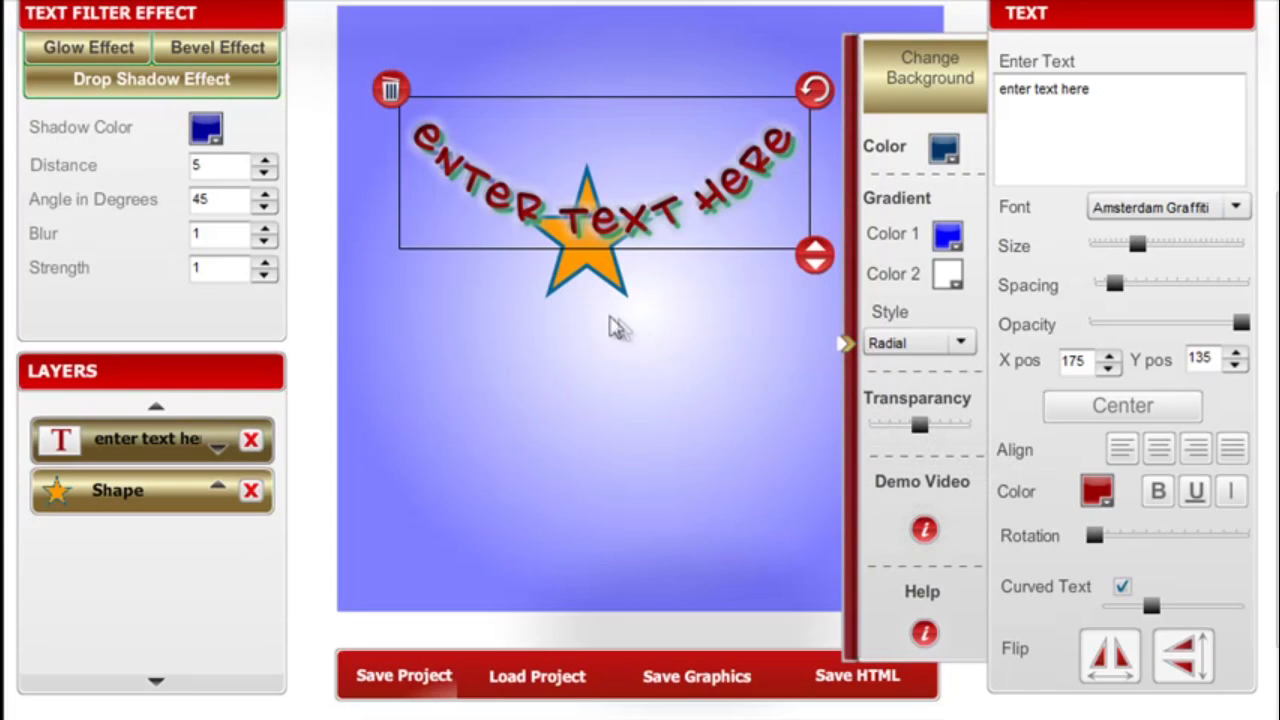
mouse_move(390, 88)
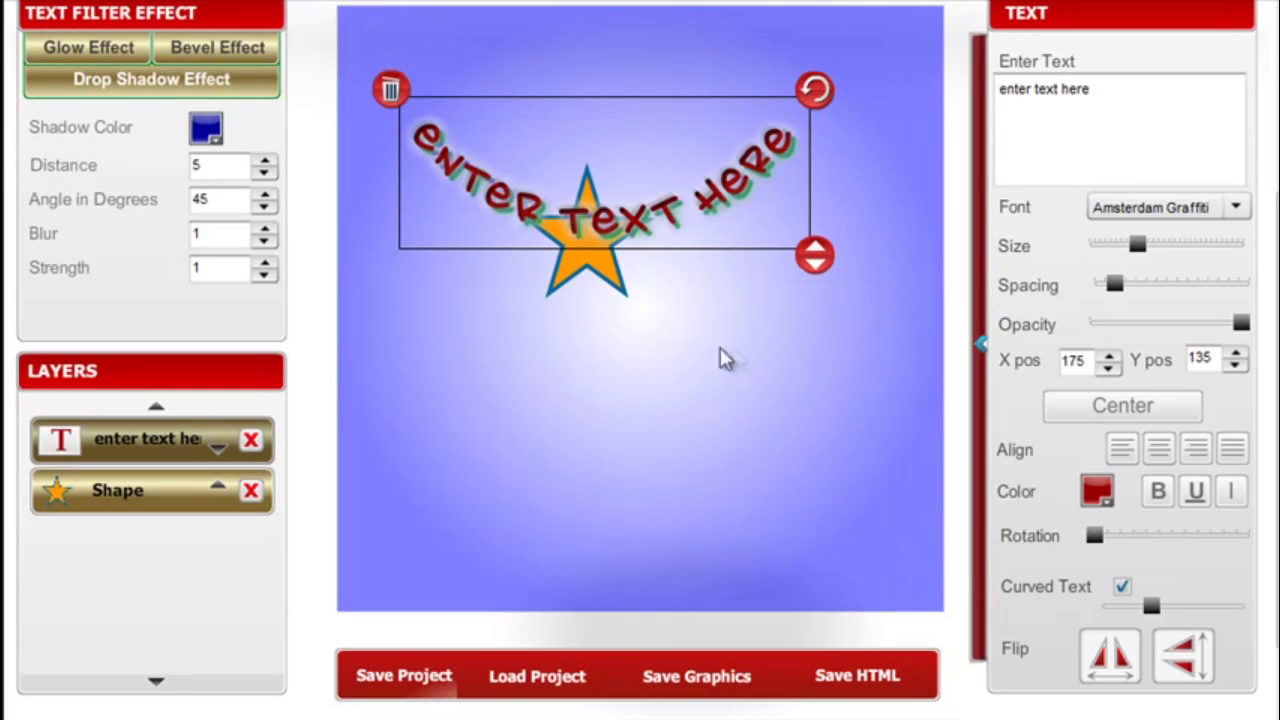
mouse_move(416, 236)
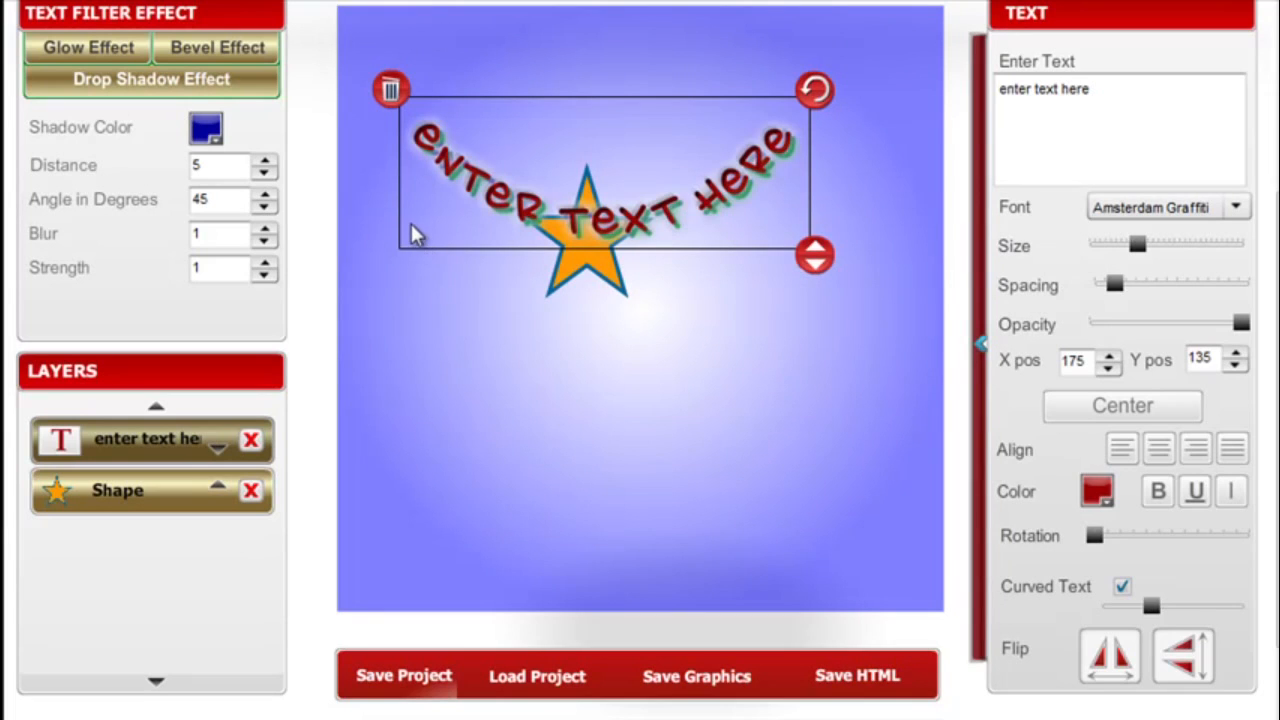
mouse_move(390, 90)
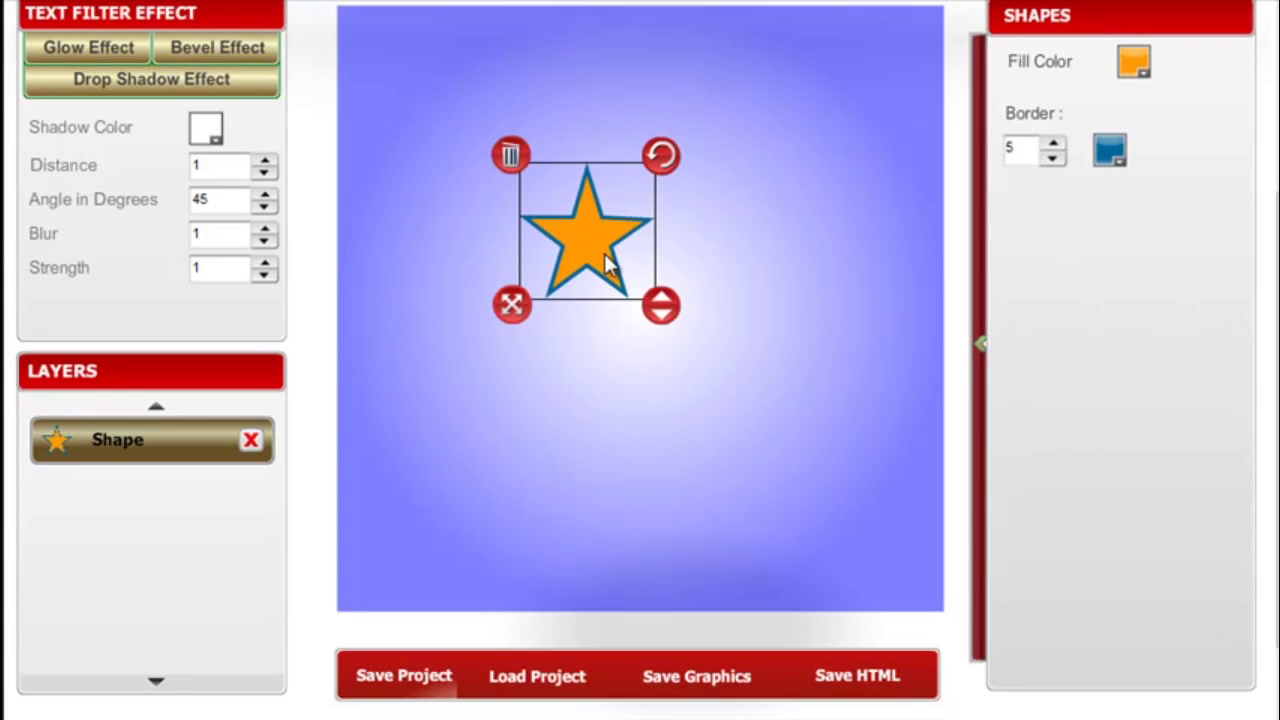
Step: Spin the orange star with its rotate handle until it sits tilted at an angle
drag(660, 156, 680, 184)
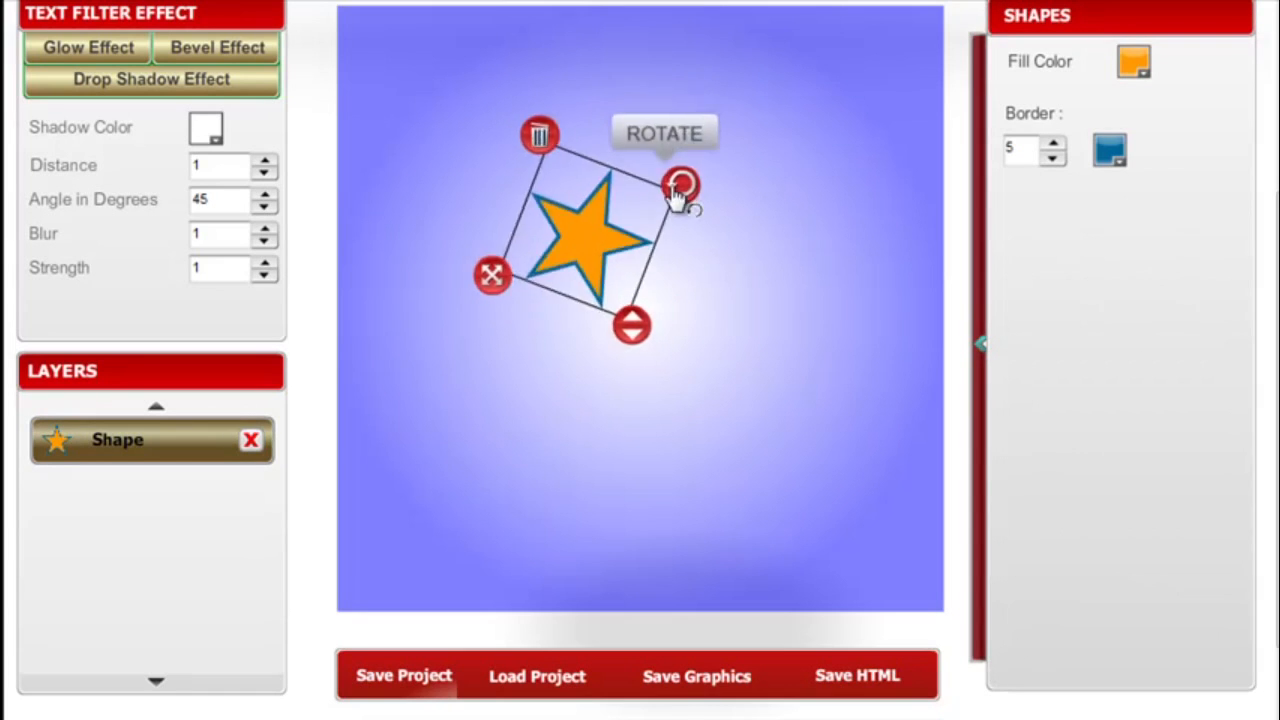
drag(680, 184, 636, 304)
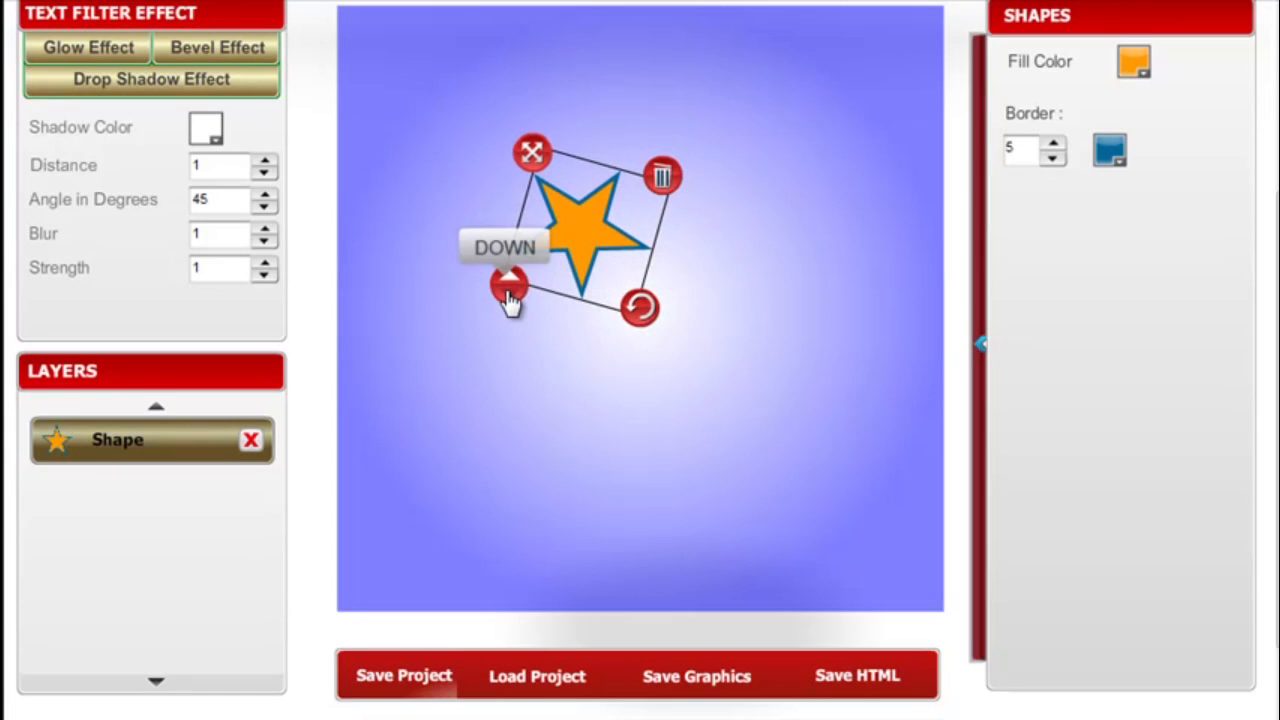
mouse_move(532, 152)
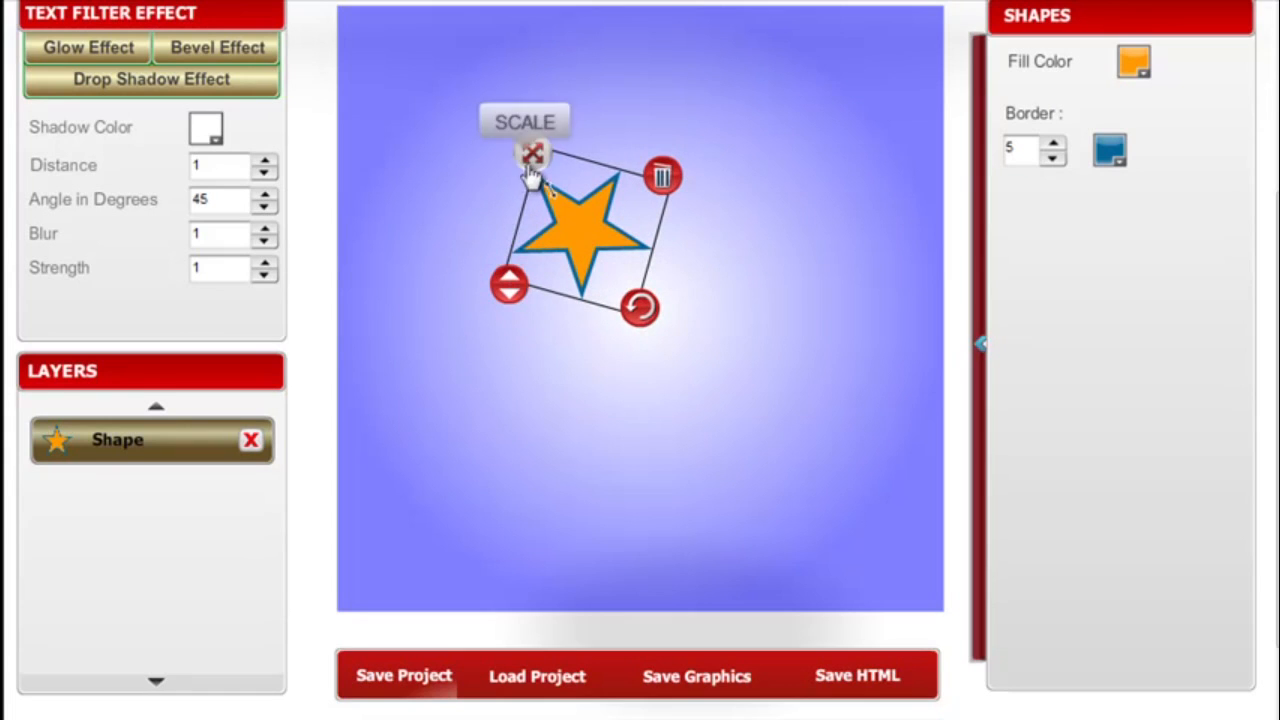